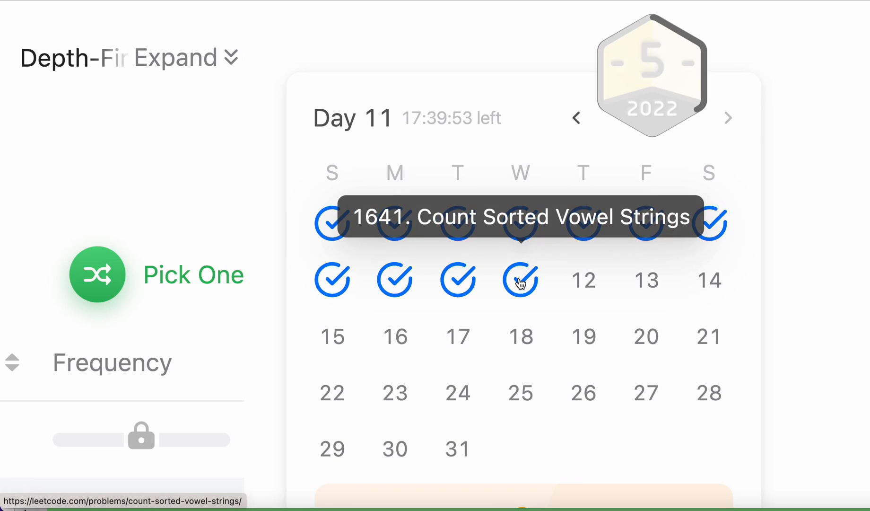
# Step: Open problem 1641, Count Sorted Vowel Strings, from day 11 and bring Example 1 into view
pyautogui.click(520, 279)
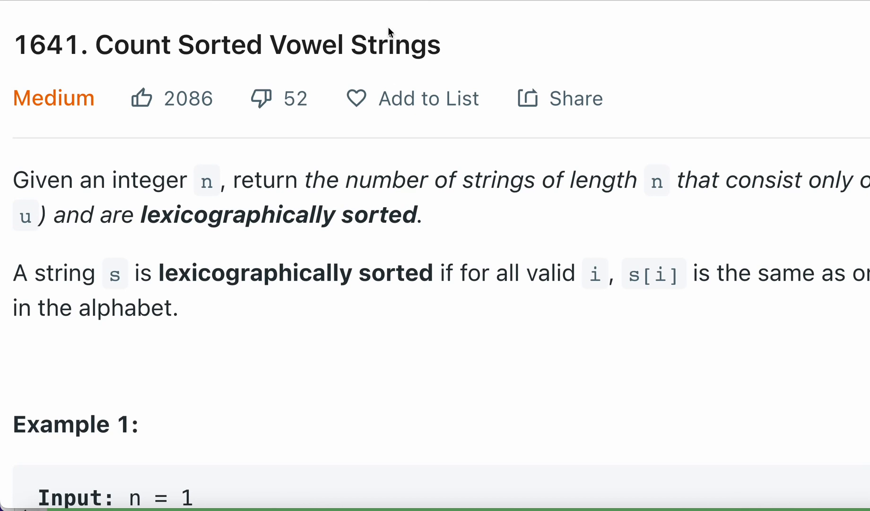
pyautogui.moveTo(332, 51)
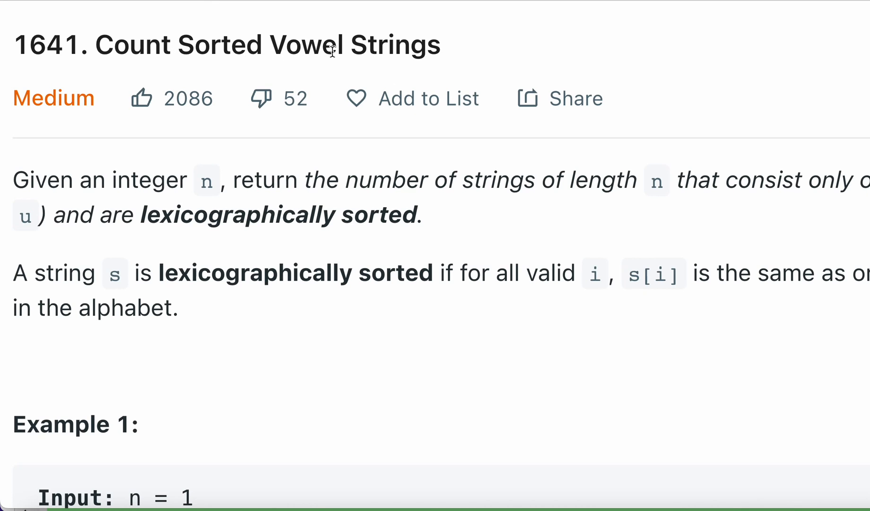
pyautogui.moveTo(249, 223)
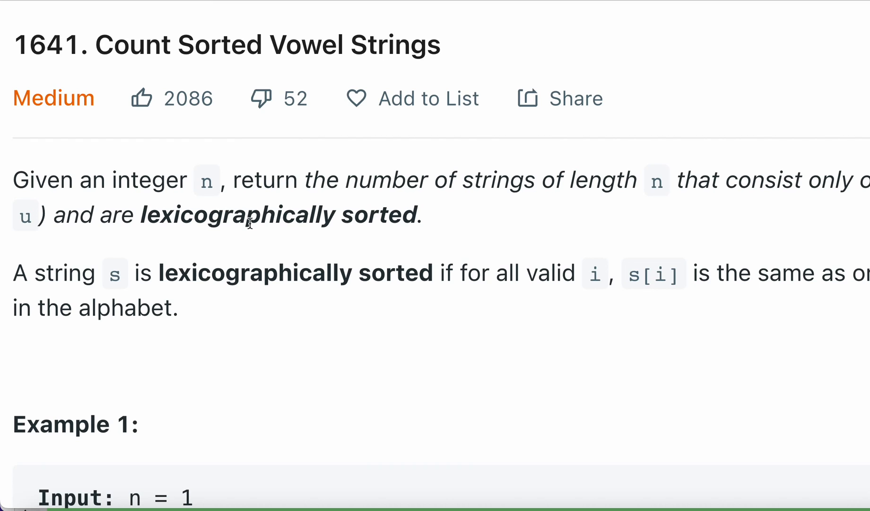
pyautogui.scroll(-3)
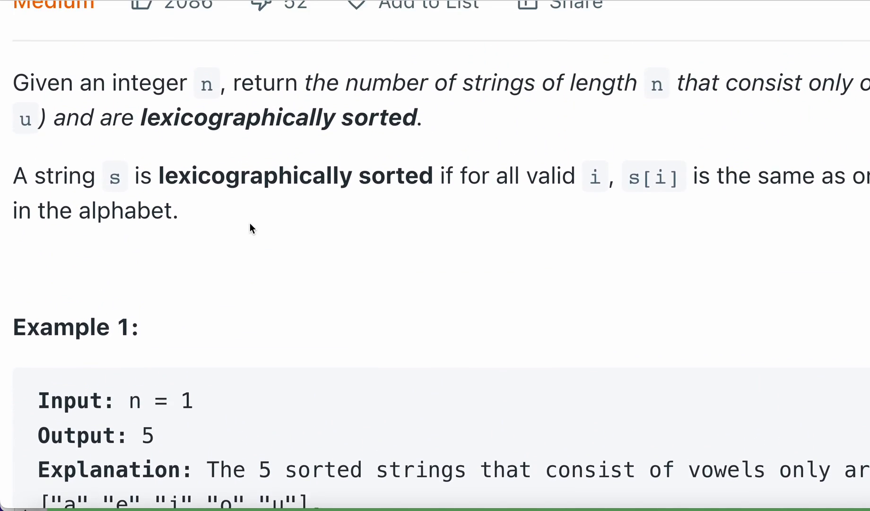
pyautogui.scroll(-3)
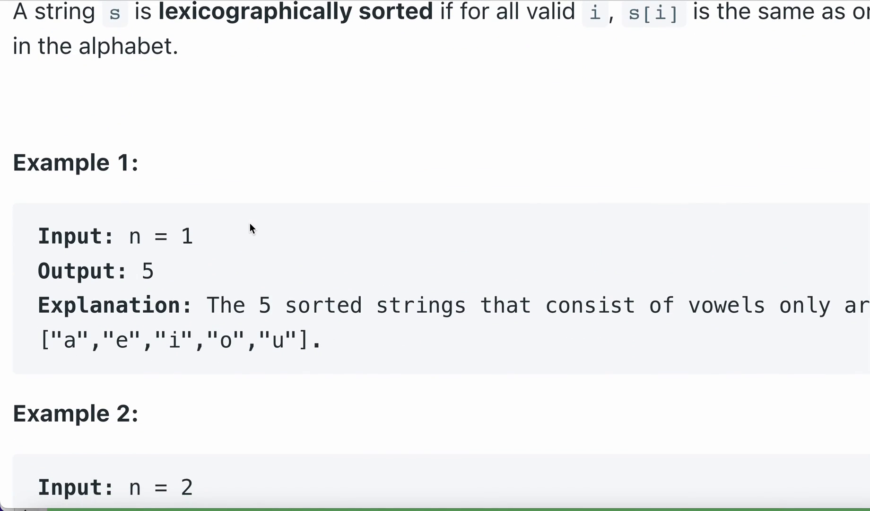
pyautogui.scroll(-3)
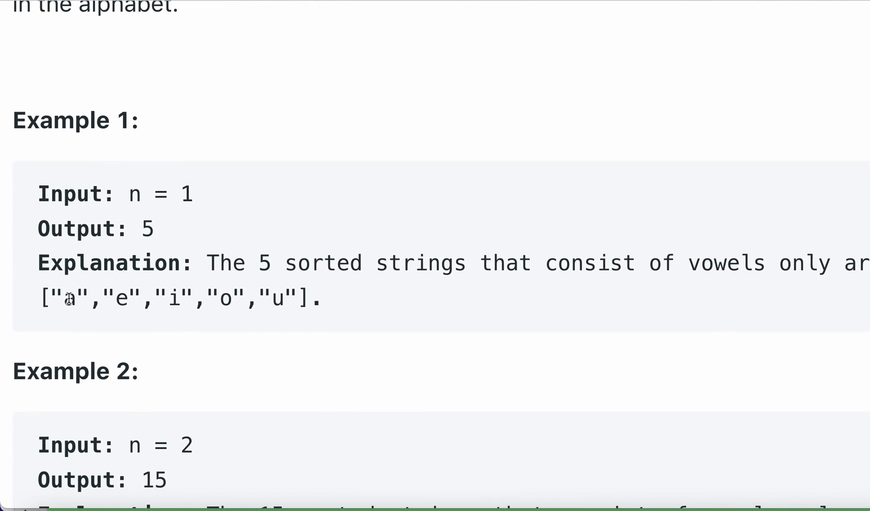
pyautogui.moveTo(126, 194)
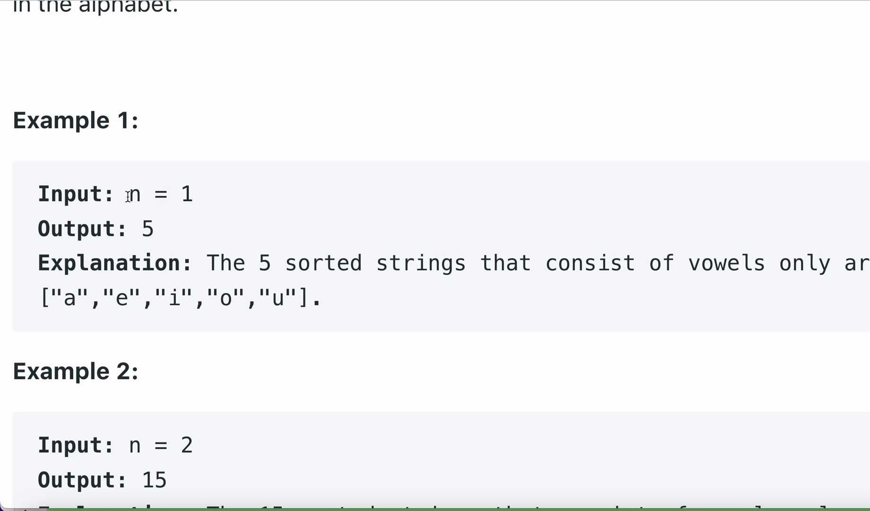
# Step: Highlight n = 1 and the vowel strings in Example 1 while walking through it
pyautogui.moveTo(127, 194); pyautogui.dragTo(194, 194)
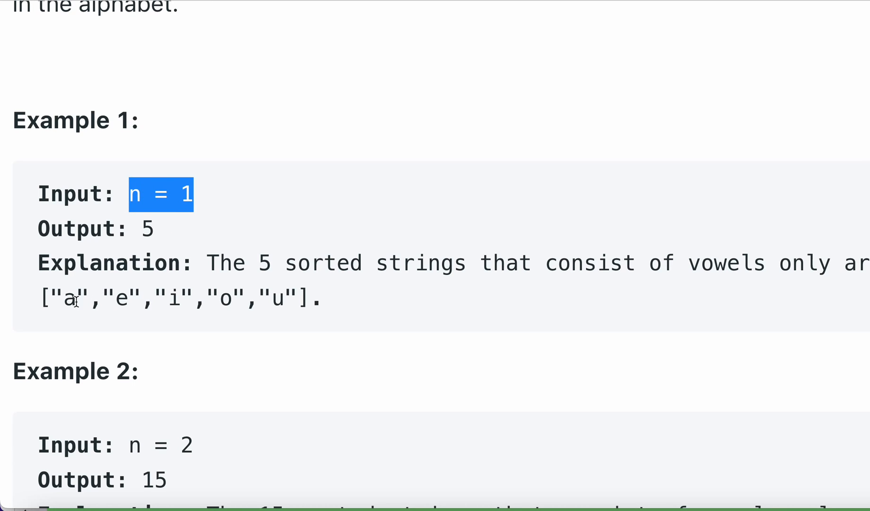
pyautogui.doubleClick(71, 299)
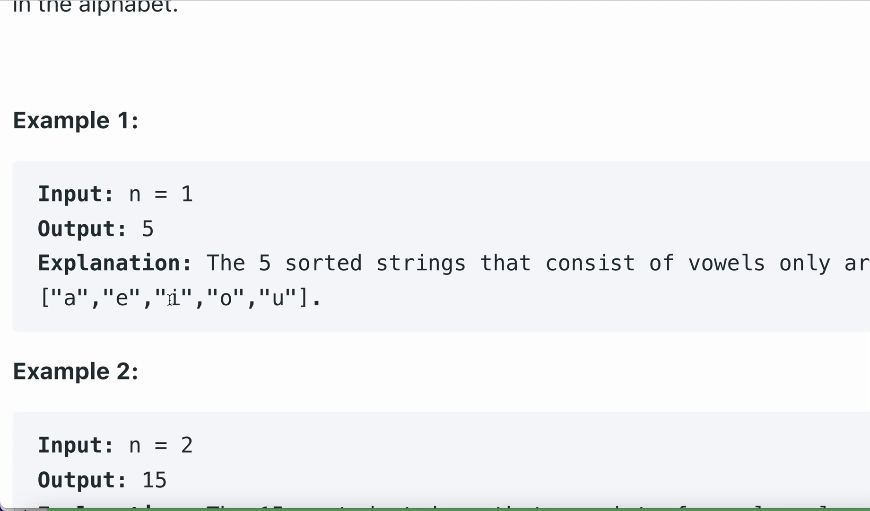
pyautogui.doubleClick(225, 300)
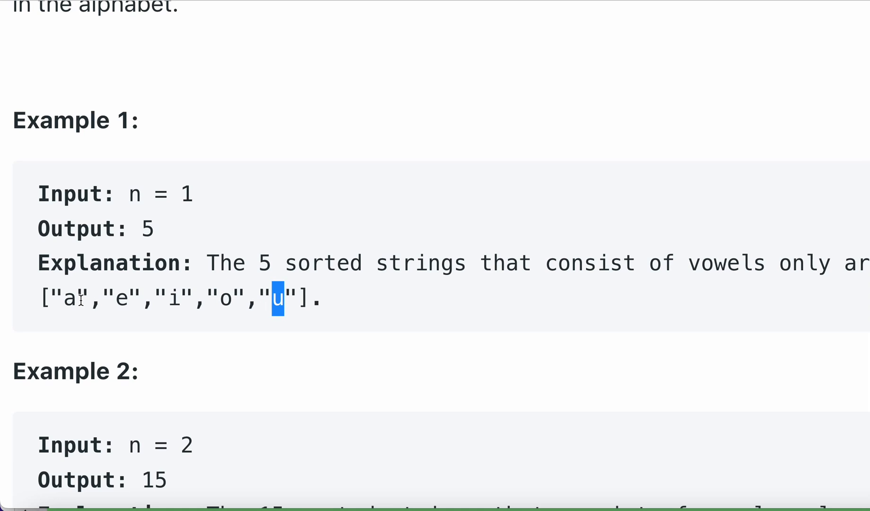
pyautogui.moveTo(138, 216)
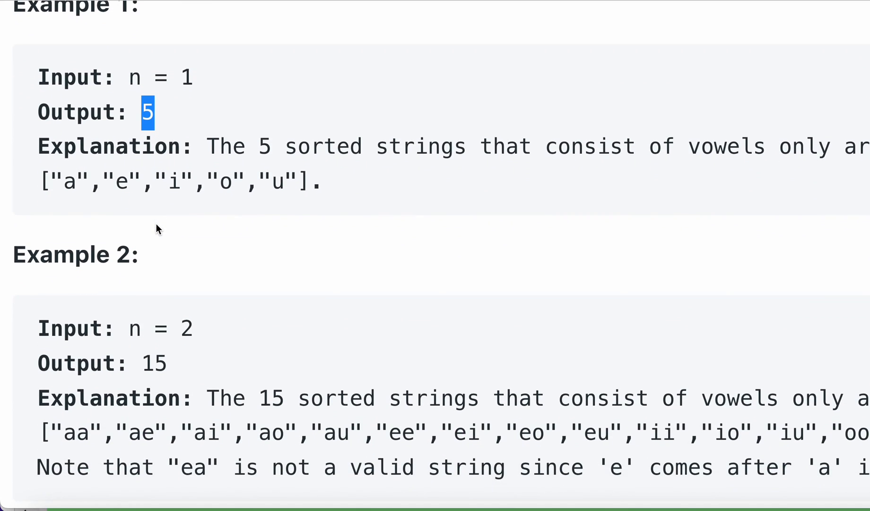
# Step: Bring Example 2 (n = 2, output 15) into view and highlight its values while explaining
pyautogui.scroll(-3)
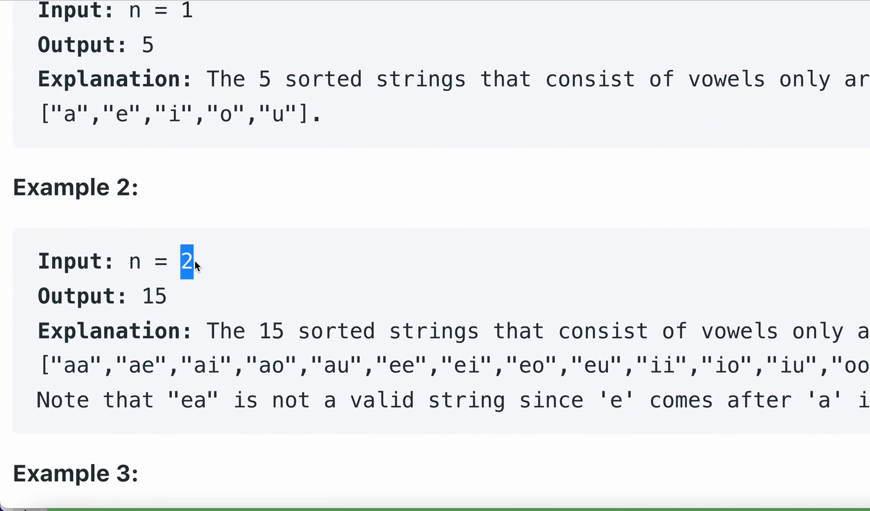
pyautogui.moveTo(66, 368)
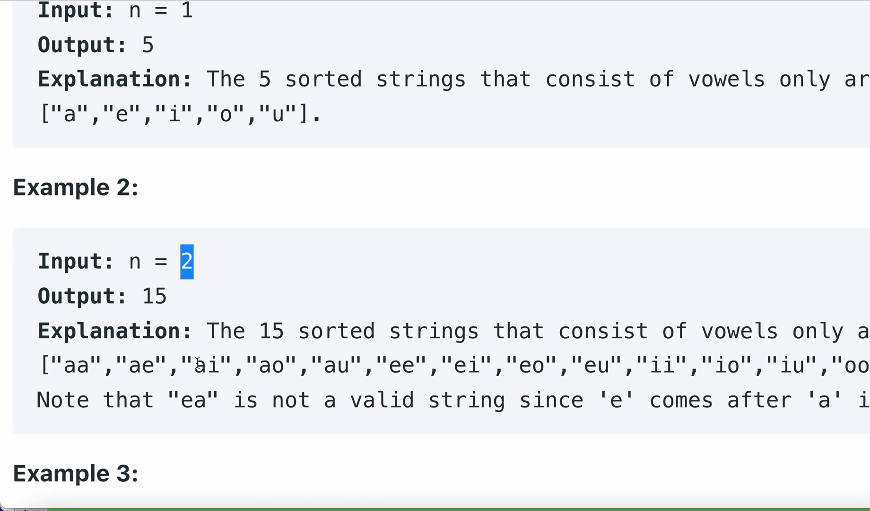
pyautogui.moveTo(318, 365)
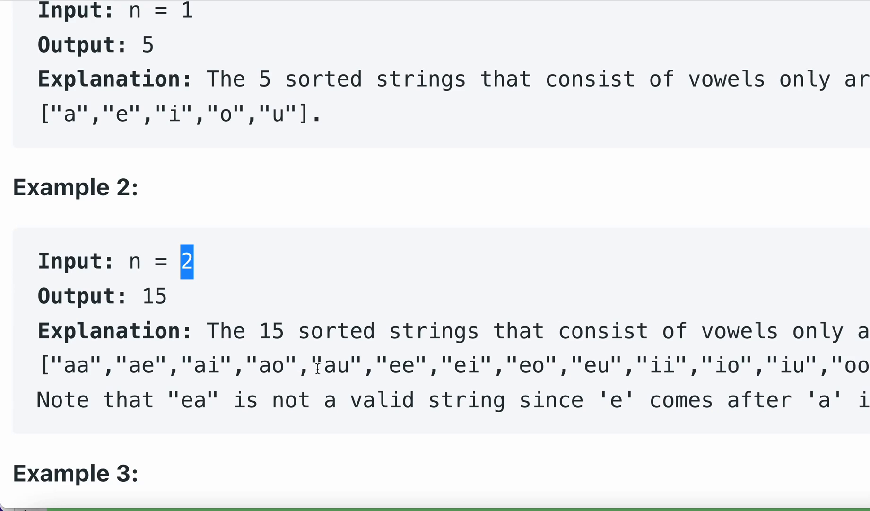
pyautogui.moveTo(404, 365)
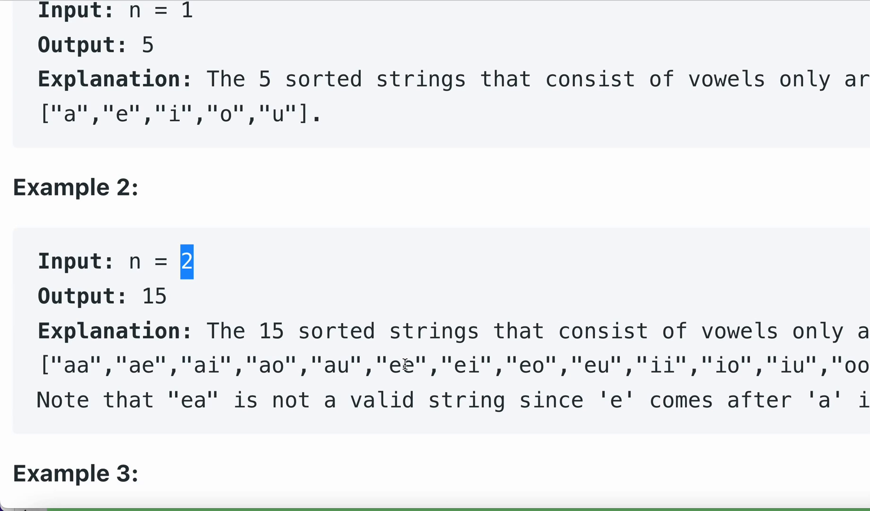
pyautogui.moveTo(397, 365)
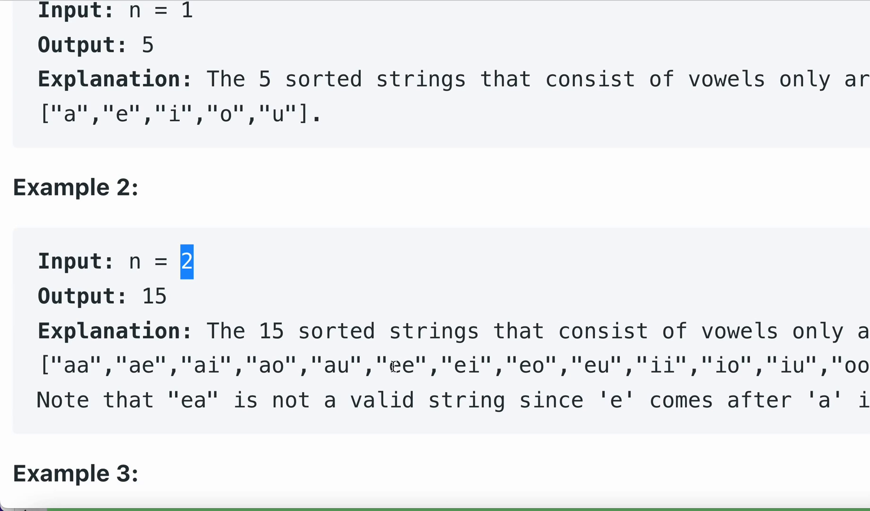
pyautogui.moveTo(134, 369)
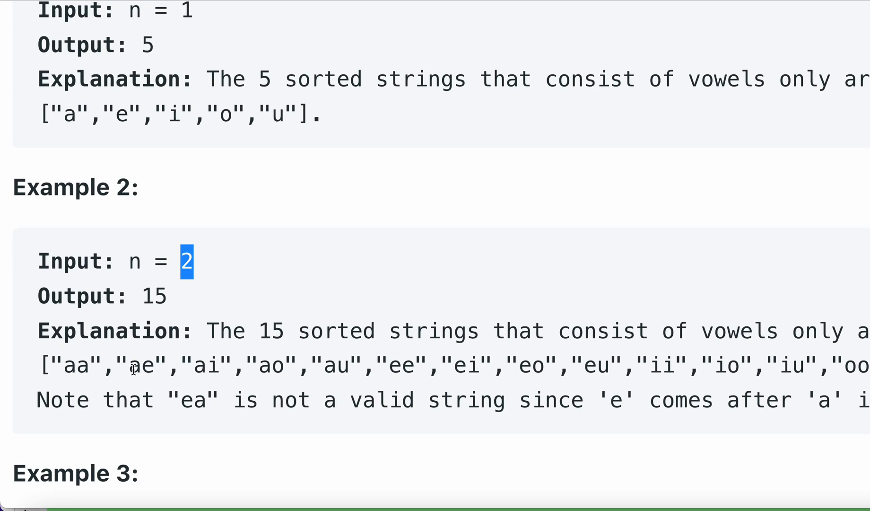
pyautogui.doubleClick(141, 366)
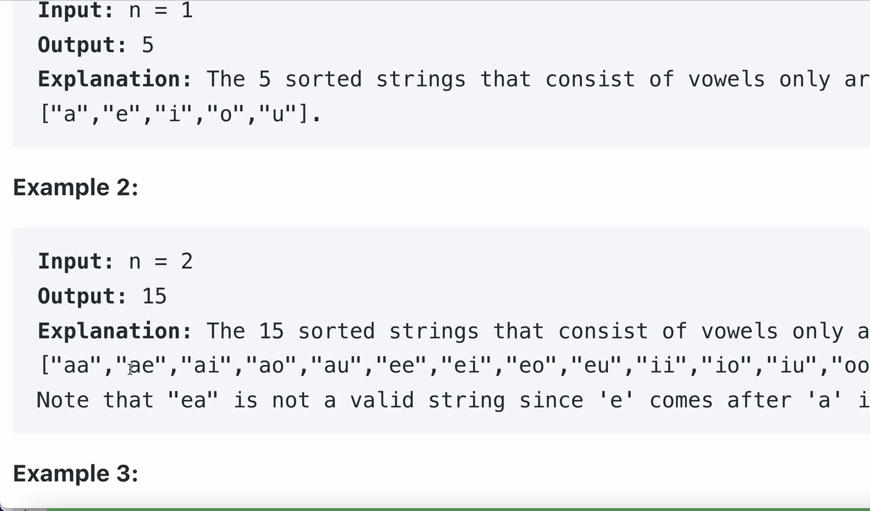
pyautogui.doubleClick(142, 366)
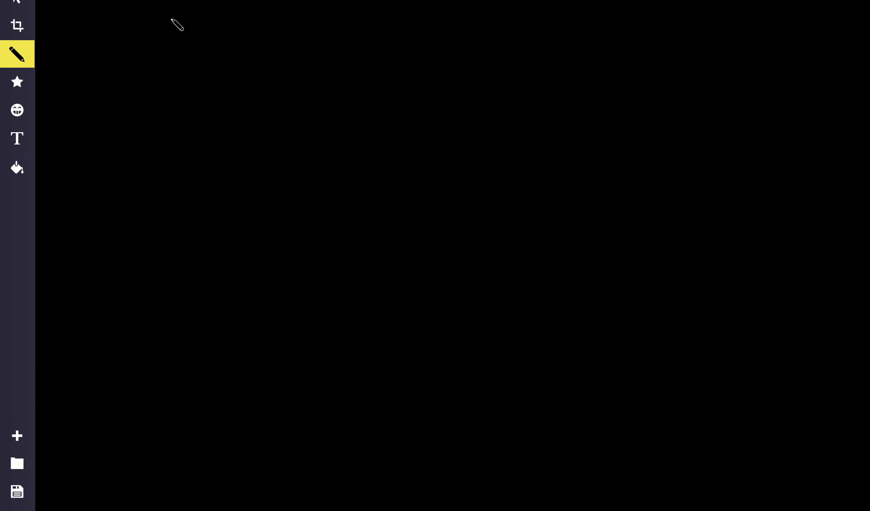
# Step: Handwrite n1 with a, e, i, o, u in a column beneath it and 2 as the next case
pyautogui.moveTo(173, 30); pyautogui.dragTo(187, 30)
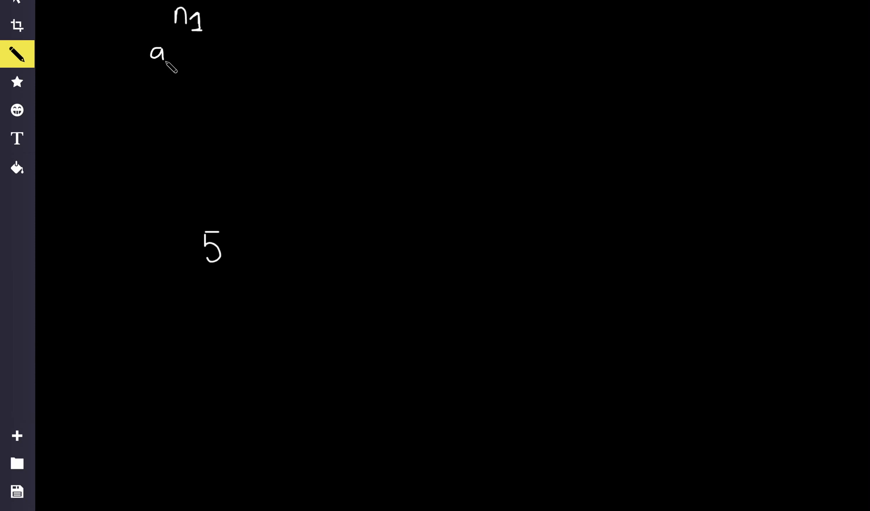
pyautogui.moveTo(149, 81); pyautogui.dragTo(164, 100)
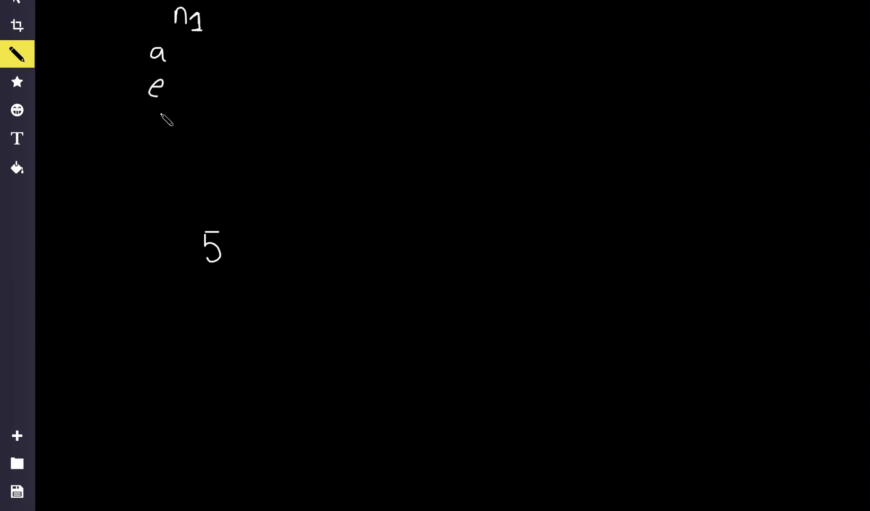
pyautogui.moveTo(161, 119); pyautogui.dragTo(170, 163)
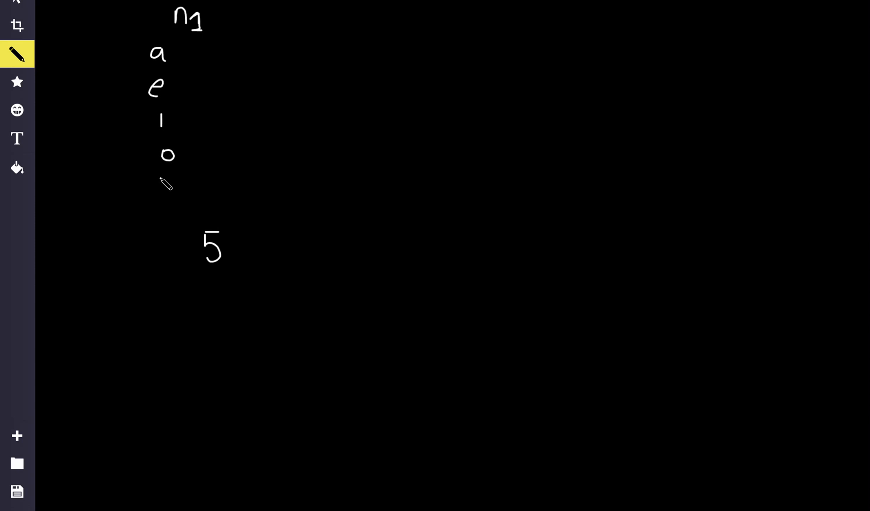
pyautogui.moveTo(164, 186); pyautogui.dragTo(172, 197)
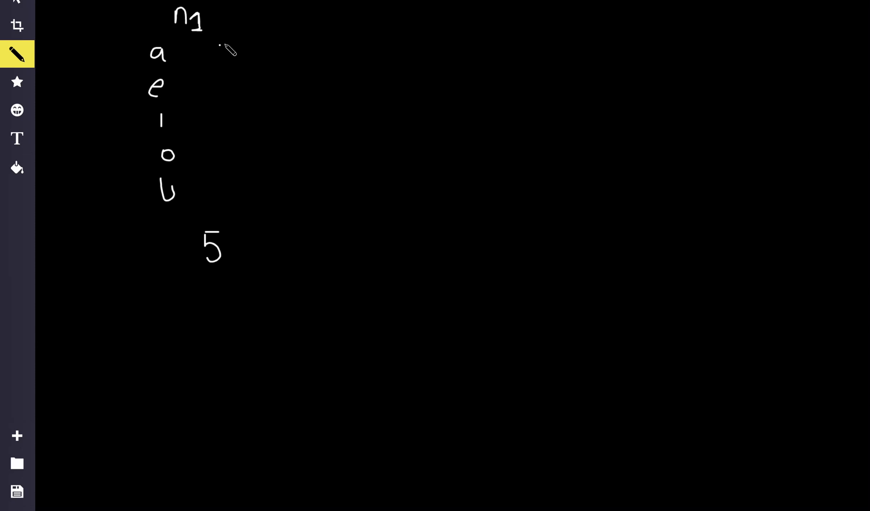
pyautogui.moveTo(309, 14); pyautogui.dragTo(319, 33)
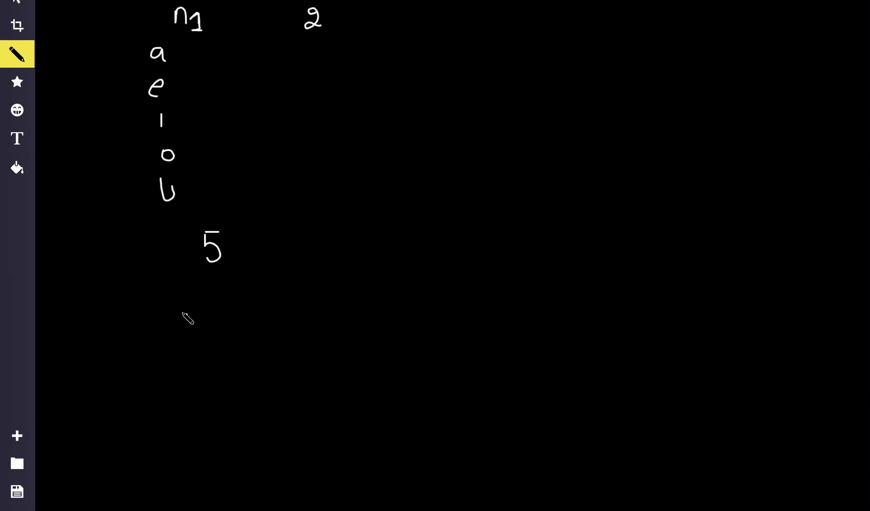
pyautogui.moveTo(312, 47)
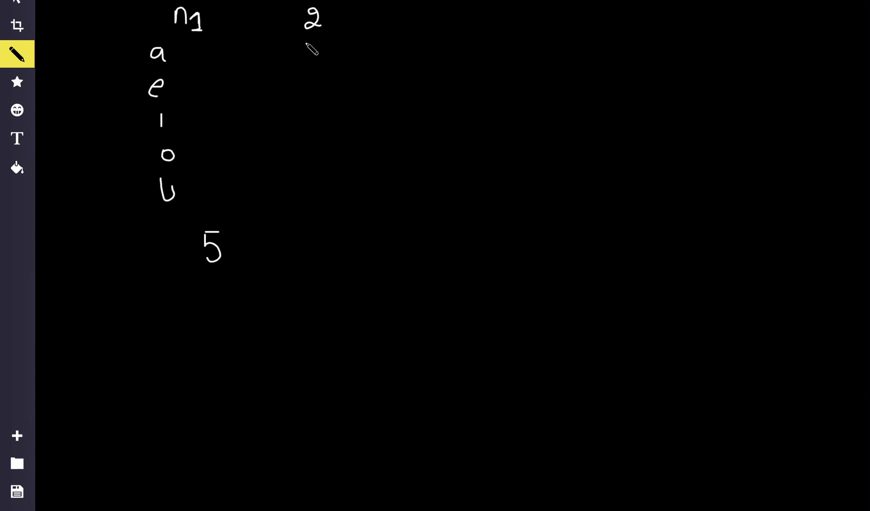
pyautogui.moveTo(198, 60)
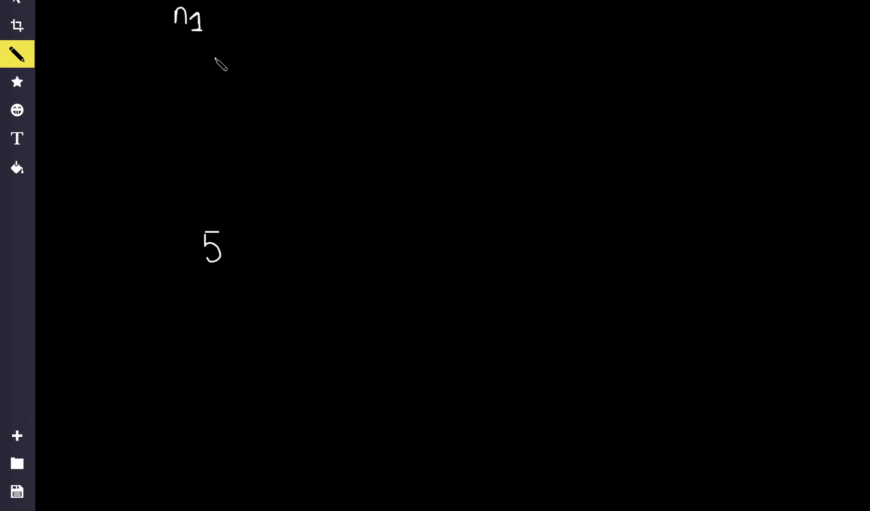
# Step: Draw tally marks under n1 and write the total 5 boxed beneath them
pyautogui.moveTo(191, 42); pyautogui.dragTo(191, 64)
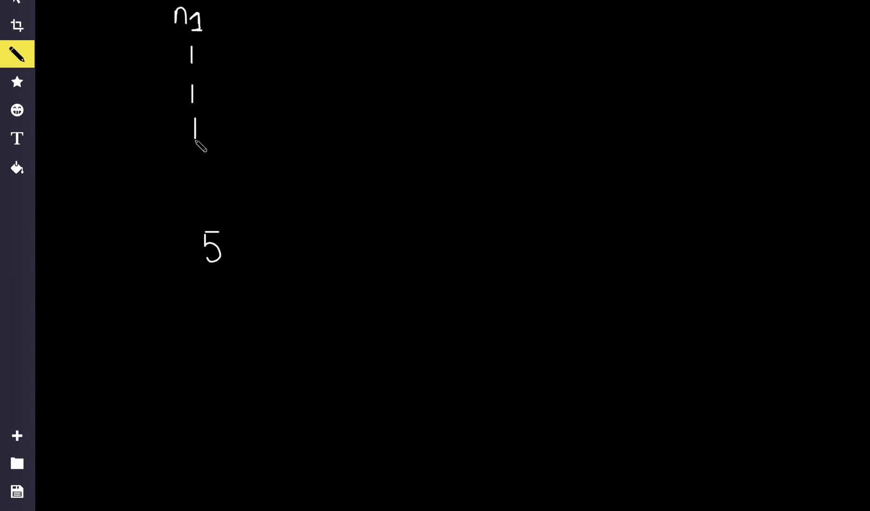
pyautogui.moveTo(194, 133); pyautogui.dragTo(203, 199)
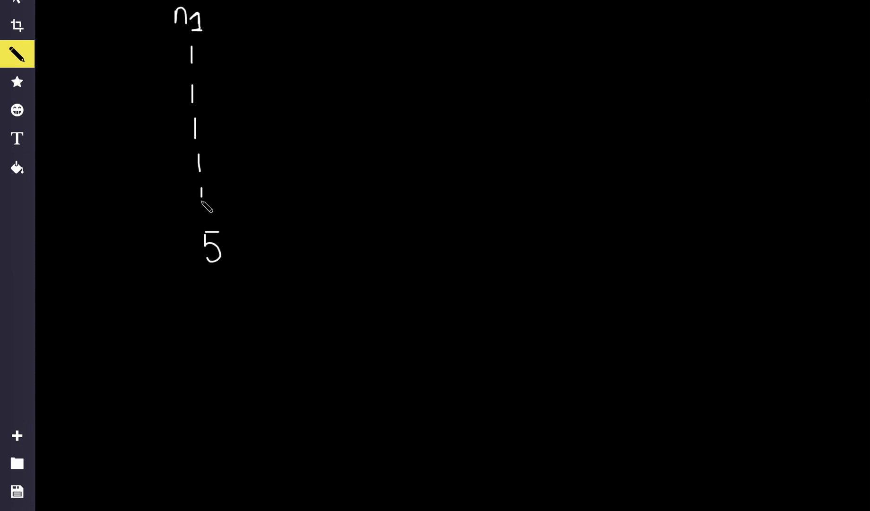
pyautogui.moveTo(177, 218); pyautogui.dragTo(250, 219)
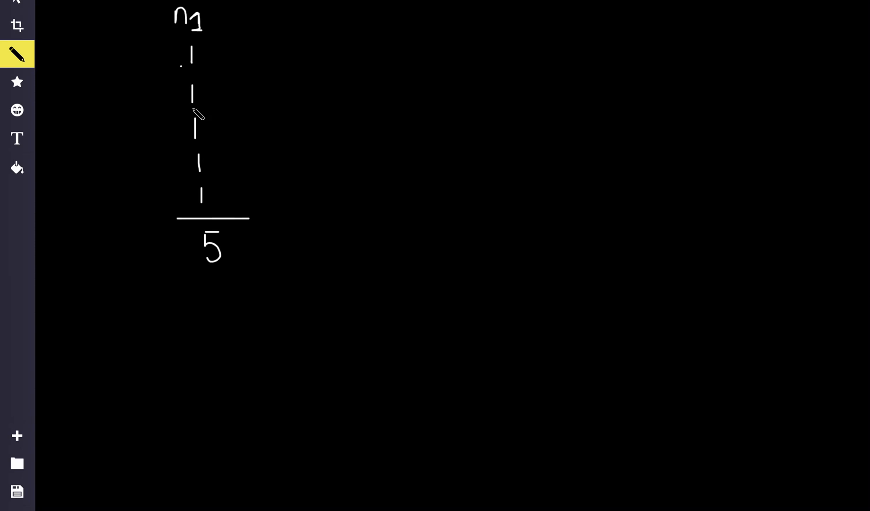
pyautogui.moveTo(177, 217); pyautogui.dragTo(227, 271)
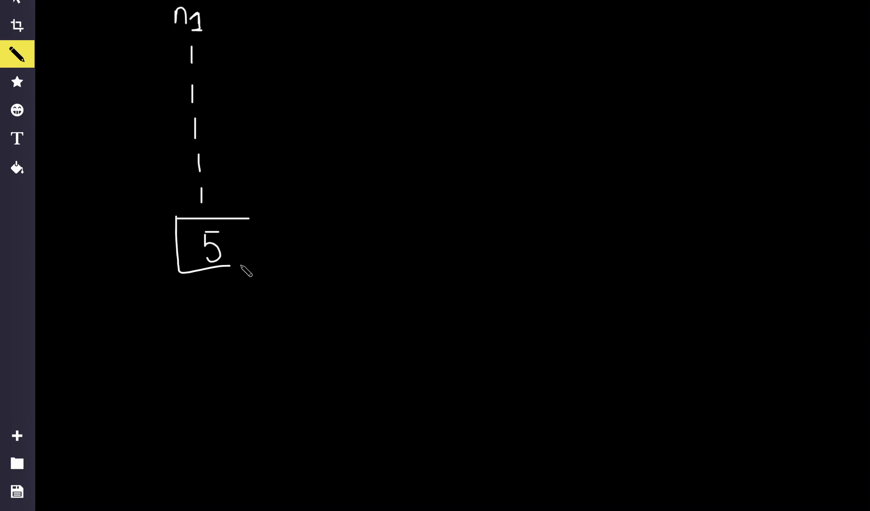
pyautogui.moveTo(250, 217); pyautogui.dragTo(261, 270)
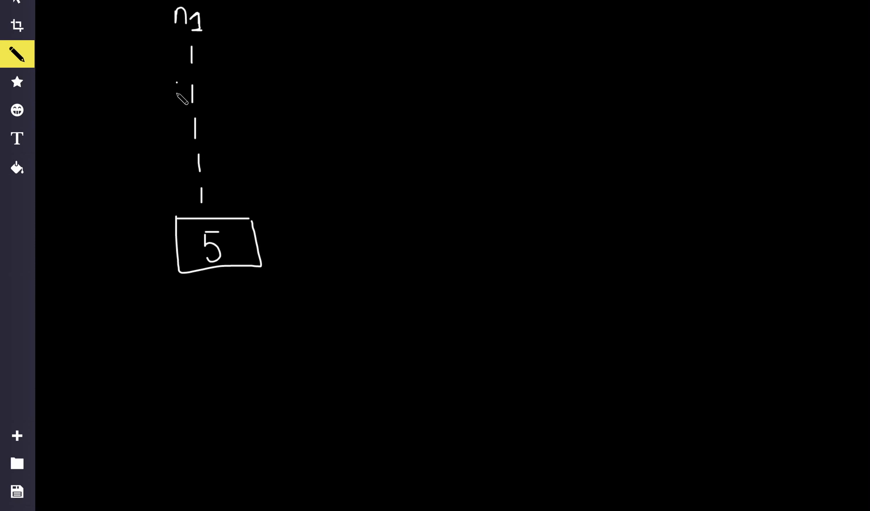
# Step: Loop the ticks in nested groups with arrows to the counts 5, 4, 3, 2, 1
pyautogui.moveTo(191, 41); pyautogui.dragTo(184, 199)
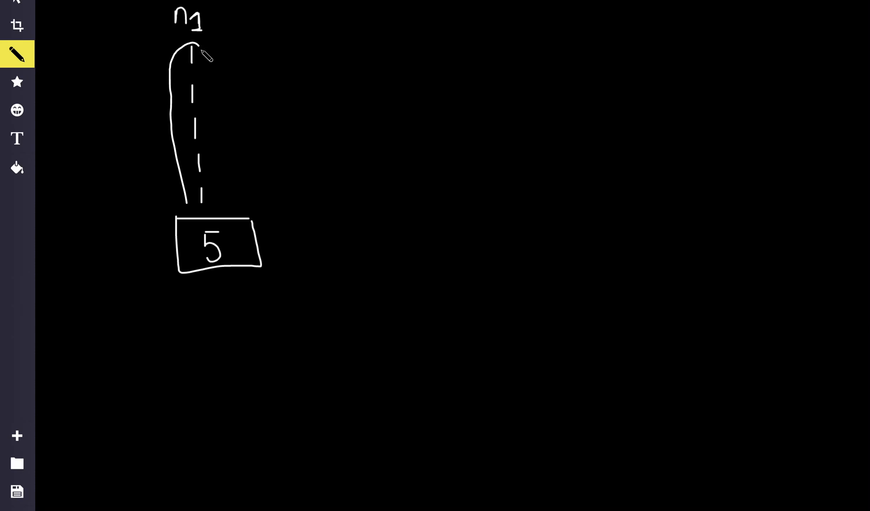
pyautogui.moveTo(200, 53); pyautogui.dragTo(219, 191)
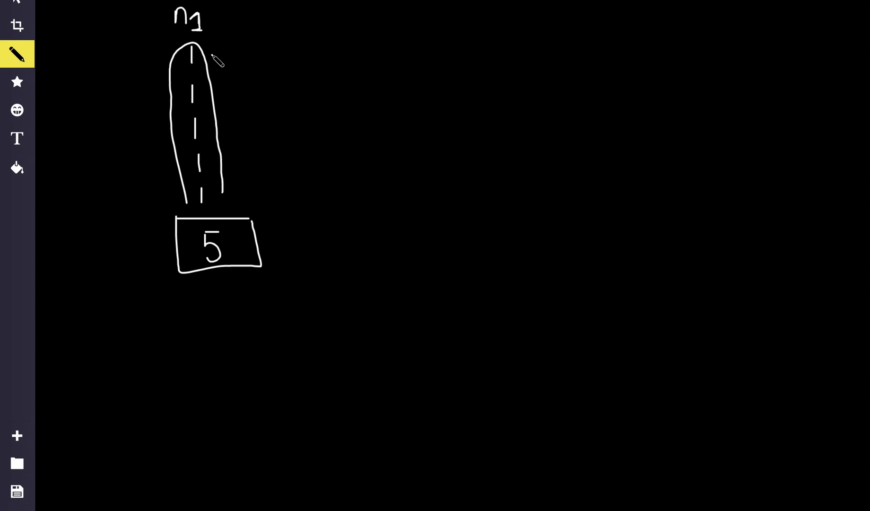
pyautogui.moveTo(214, 56); pyautogui.dragTo(283, 56)
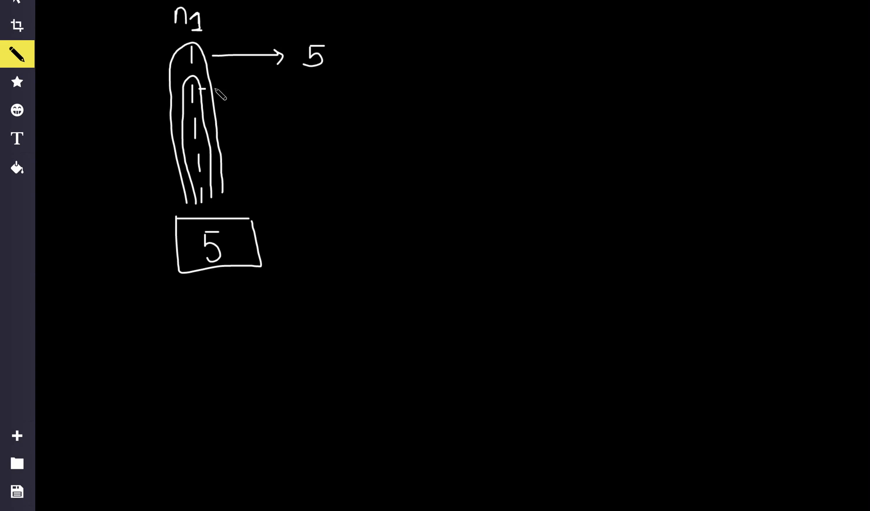
pyautogui.moveTo(211, 89); pyautogui.dragTo(283, 89)
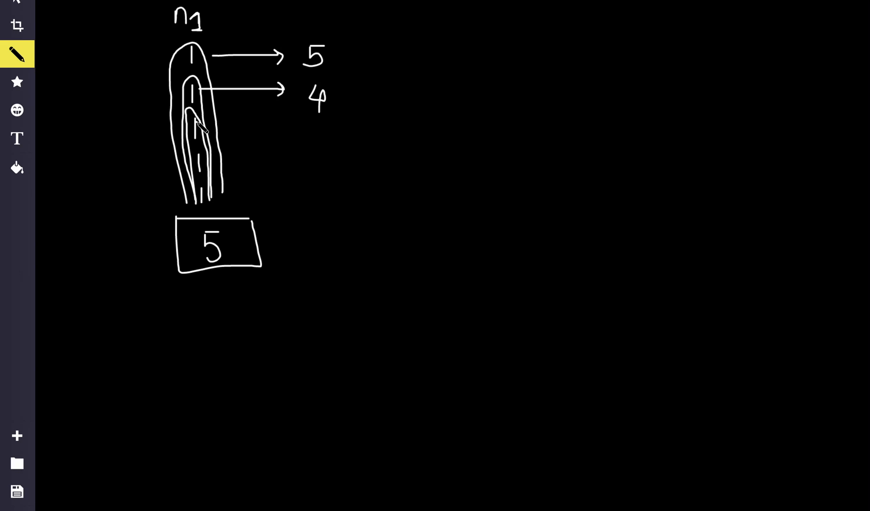
pyautogui.moveTo(199, 123); pyautogui.dragTo(285, 123)
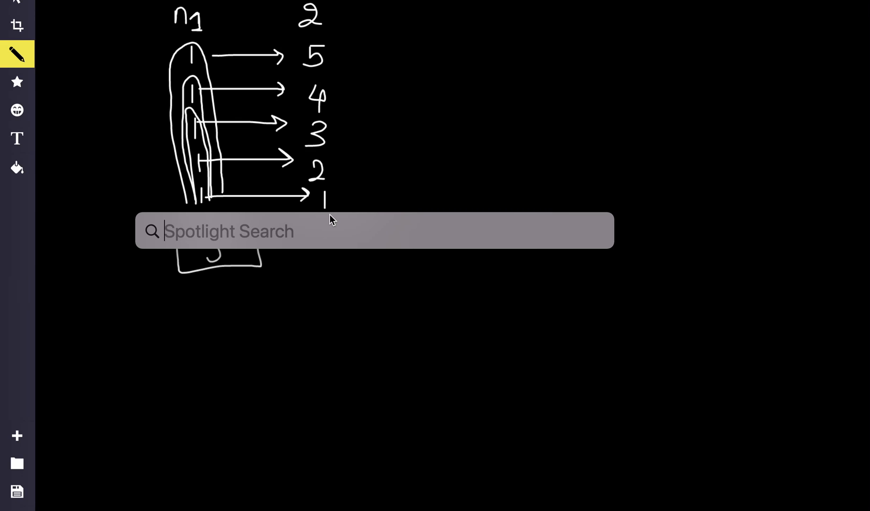
# Step: Compute 5+4+3+2+1 = 15 in Spotlight
pyautogui.write('5+4')
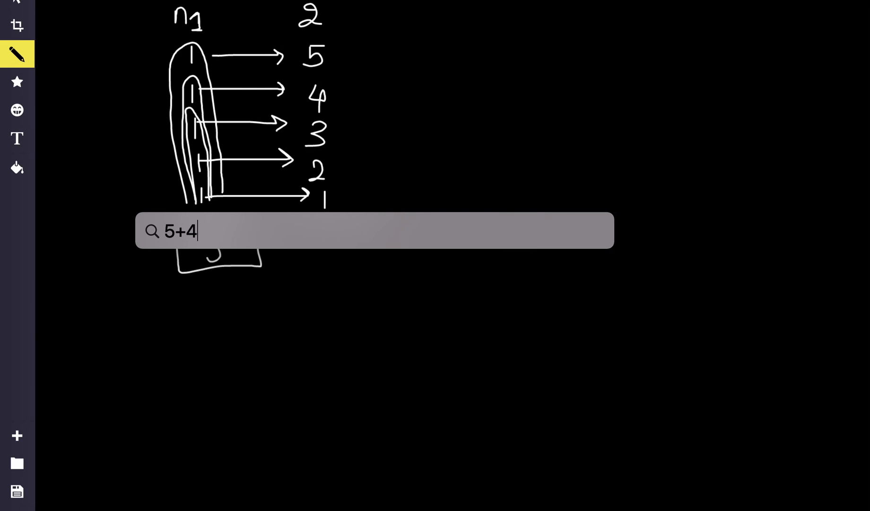
pyautogui.write('+3+2+1')
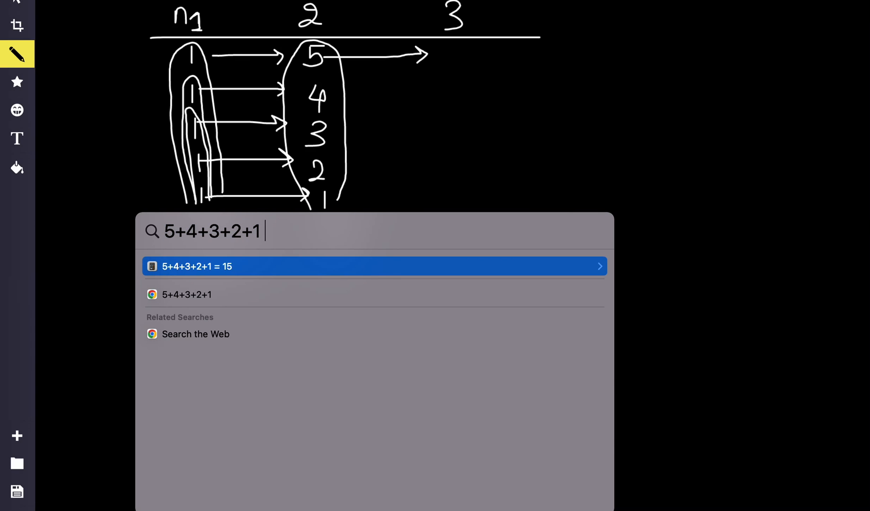
# Step: Trim the Spotlight sum term by term to get 10 and 6 and write them in column 3
pyautogui.write('=')
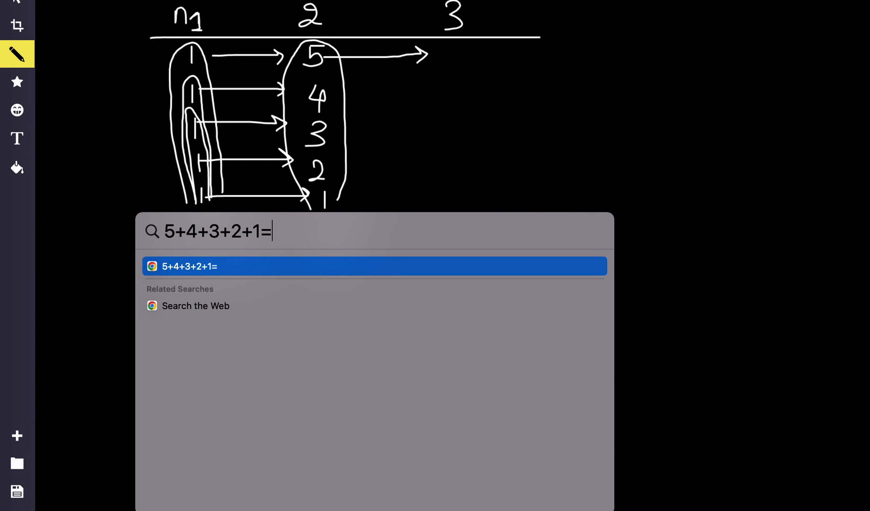
pyautogui.press('Backspace')
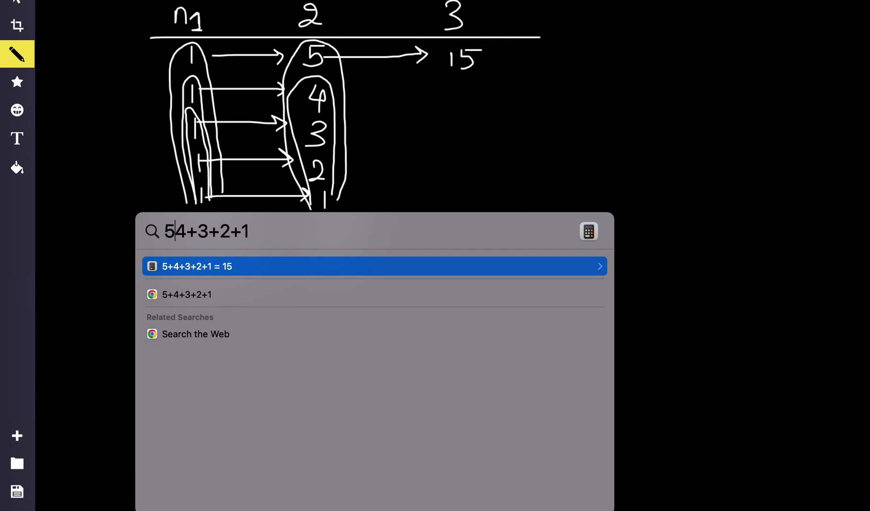
pyautogui.press('backspace')
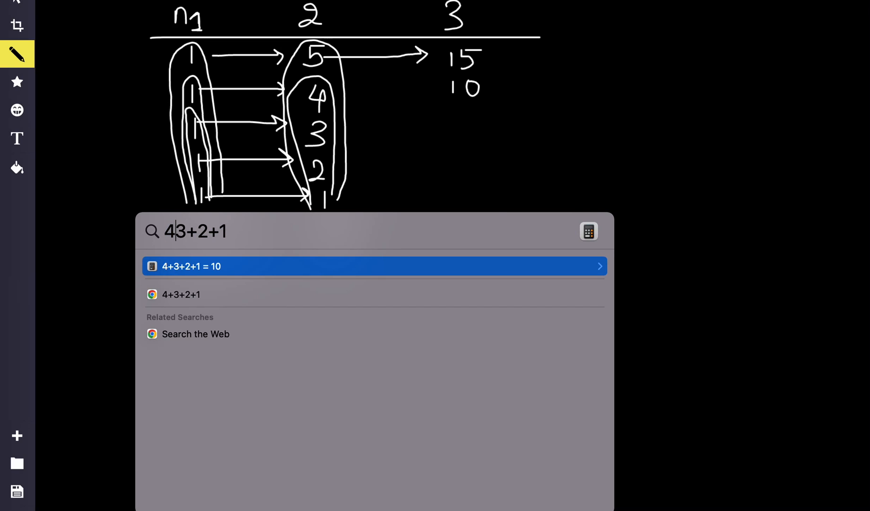
pyautogui.press('Backspace')
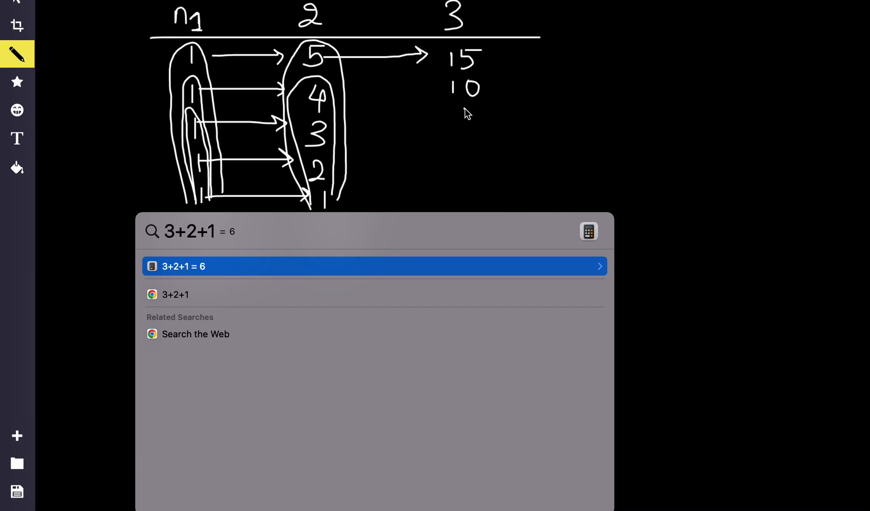
pyautogui.moveTo(455, 111); pyautogui.dragTo(466, 139)
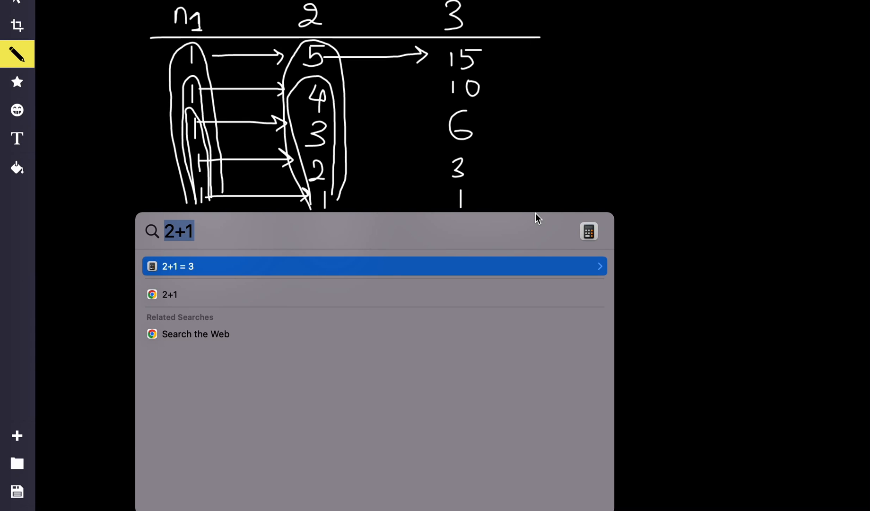
# Step: Sum column 3 as 15+10+6+3+1 = 35 in Spotlight
pyautogui.write('15+10+6+3')
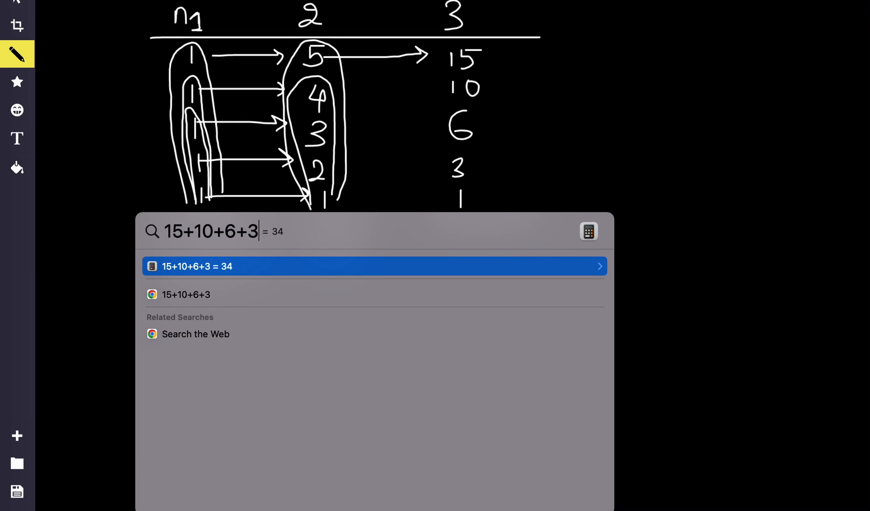
pyautogui.write('+1')
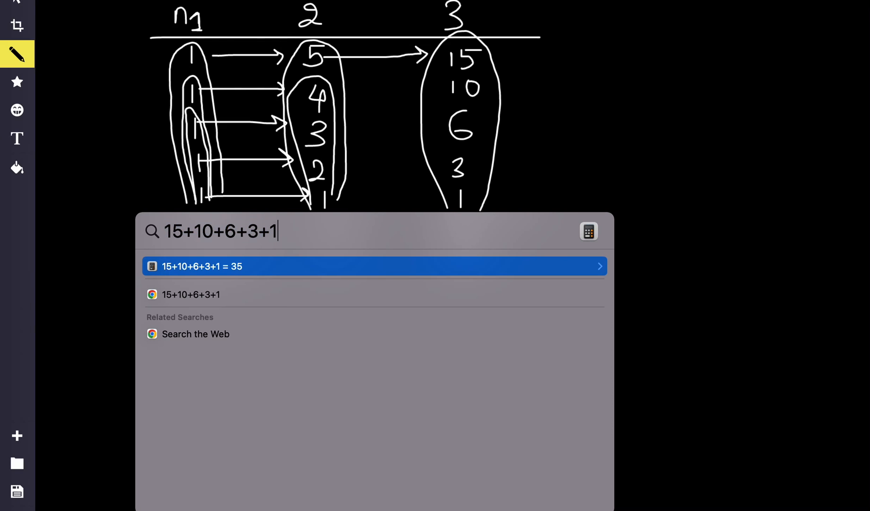
pyautogui.moveTo(356, 234)
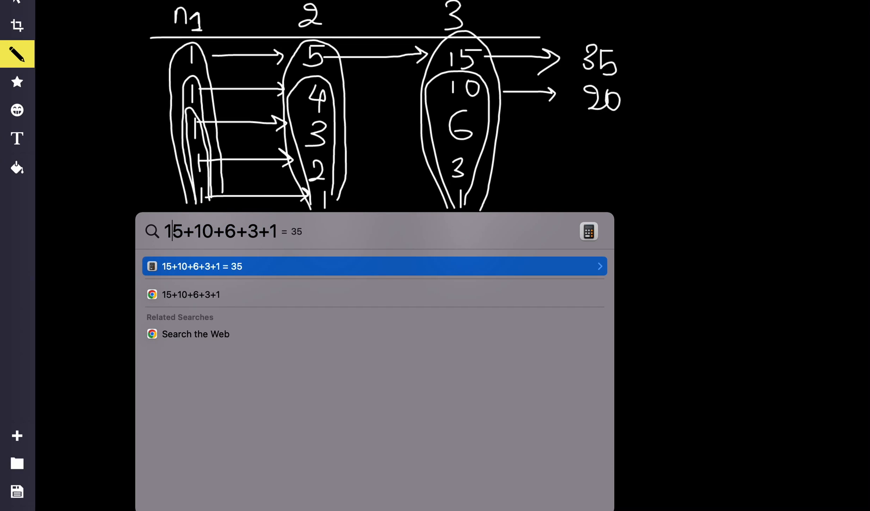
# Step: Drop 15 from the running sum to get the next total 20 for column 3
pyautogui.press('Backspace')
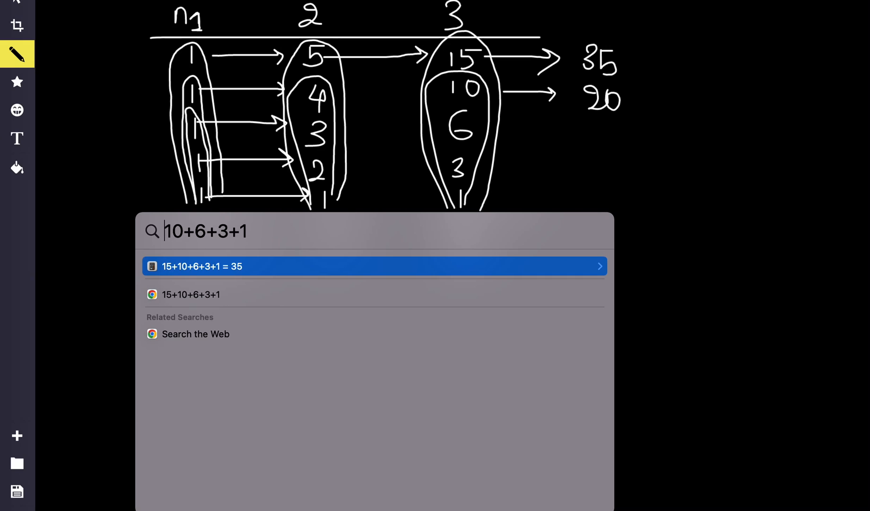
pyautogui.press('Backspace')
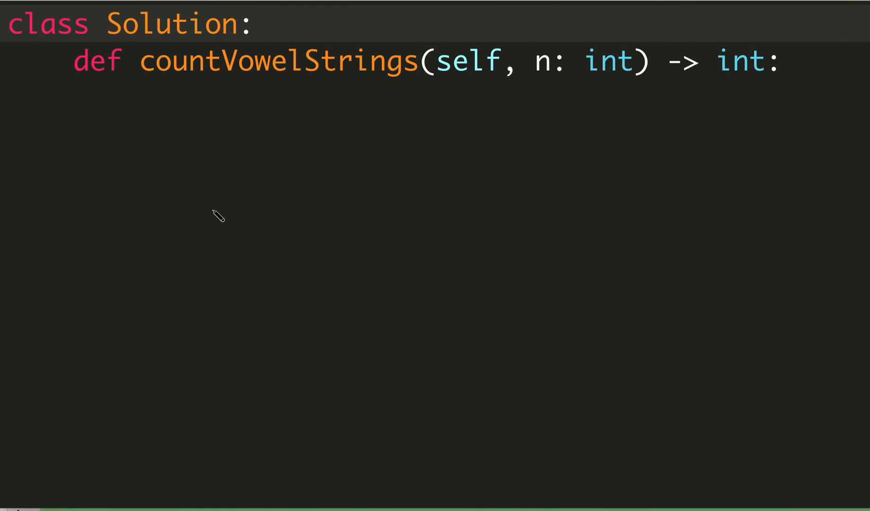
# Step: Write res = [1,1,1,1,1] as the five starting counts
pyautogui.write('res')
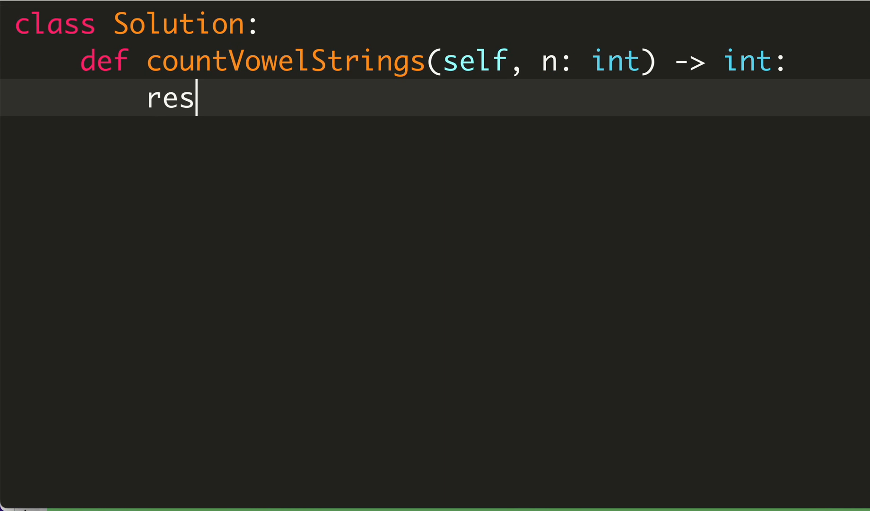
pyautogui.write('= [1,]')
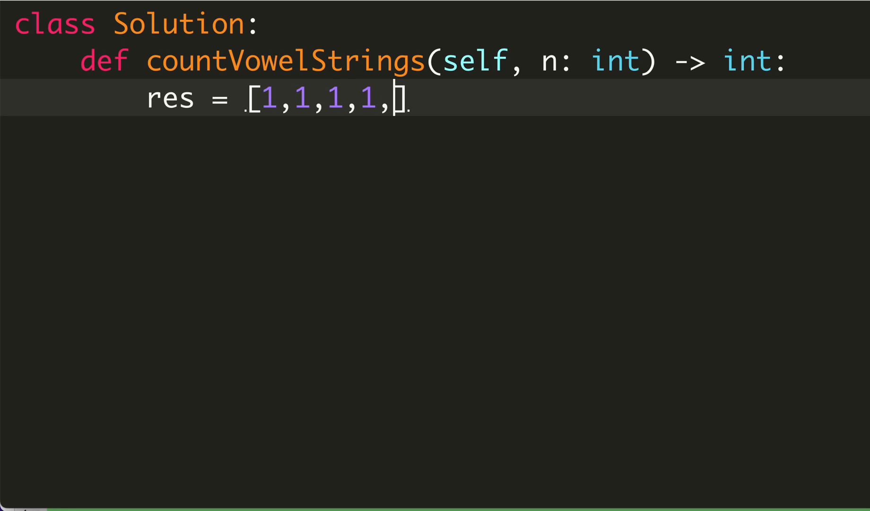
pyautogui.write('1')
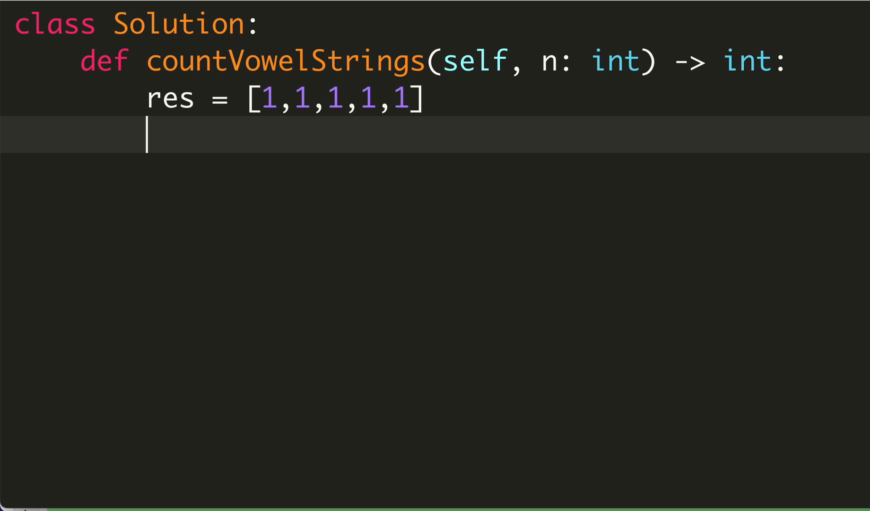
pyautogui.moveTo(456, 93)
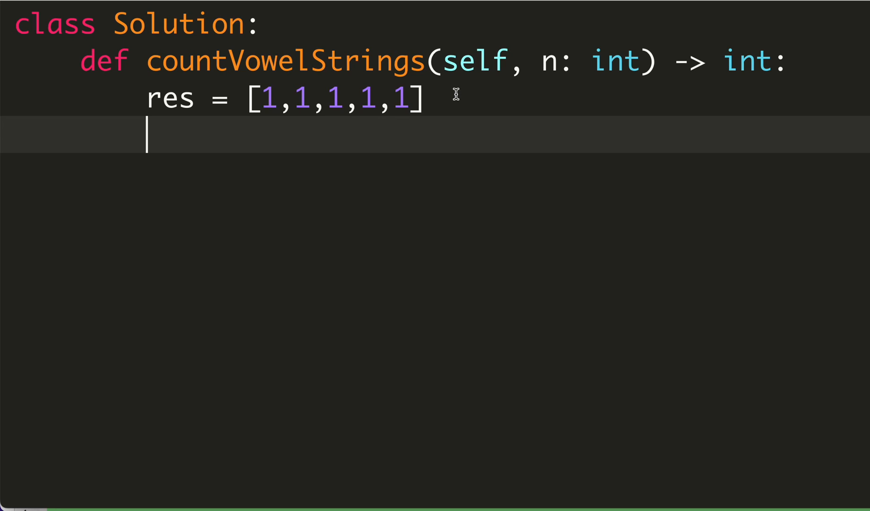
# Step: Add the outer loop for _ in range(n-1):
pyautogui.write('for')
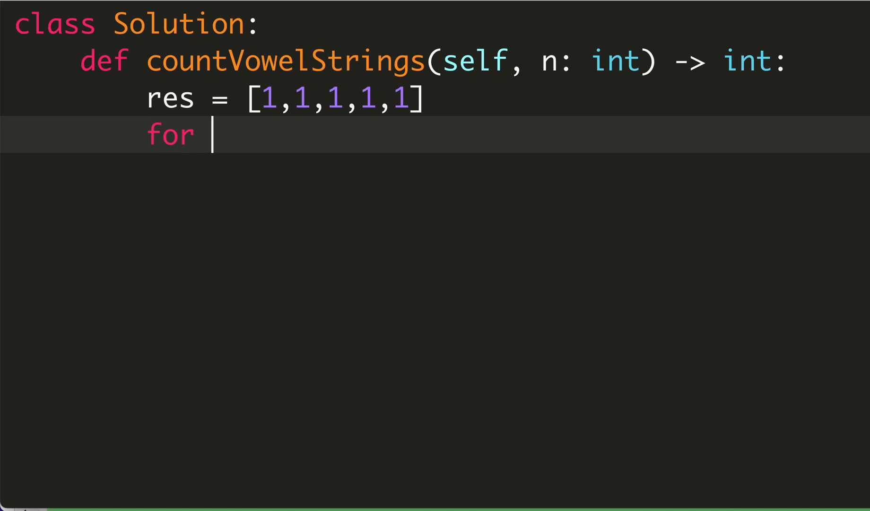
pyautogui.write('_ in n')
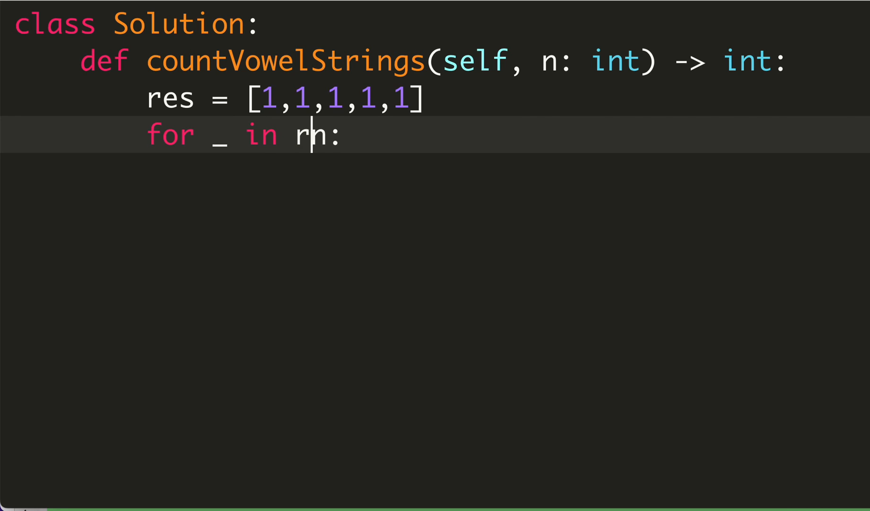
pyautogui.write('ange(n')
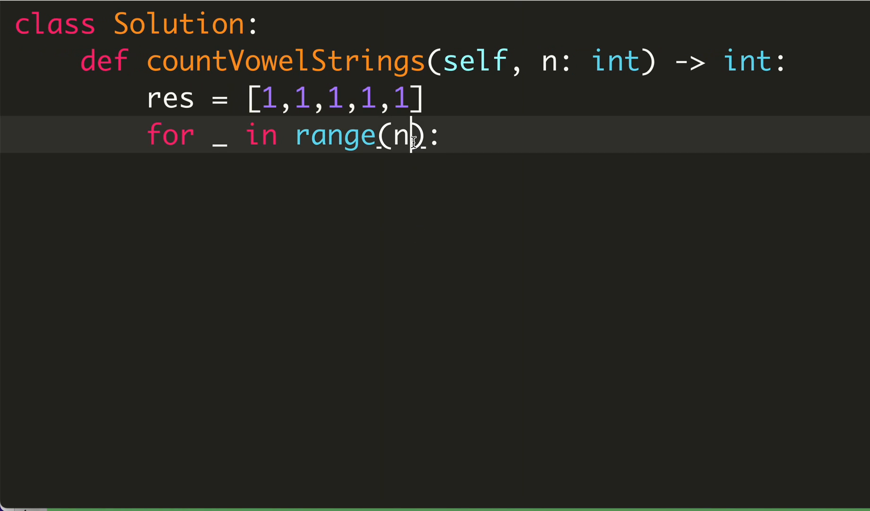
pyautogui.write('-1')
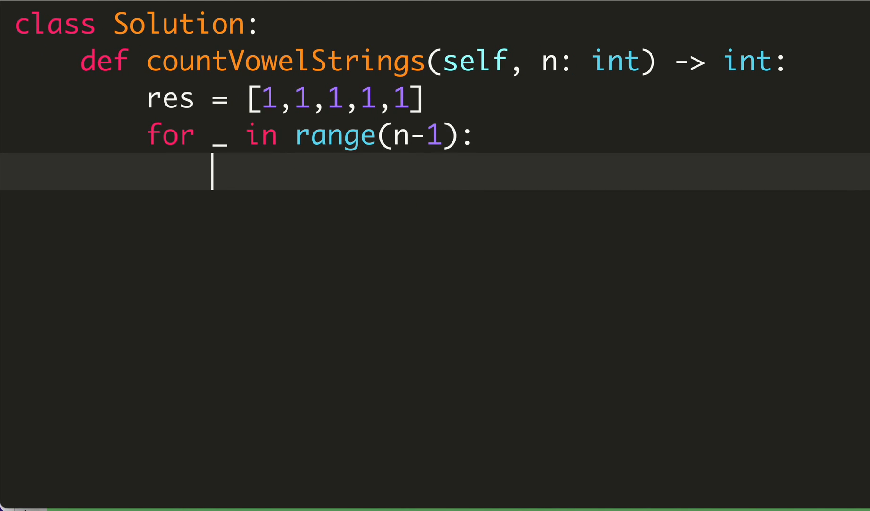
# Step: Add the inner loop for i in range(5): over the five counts
pyautogui.write('for')
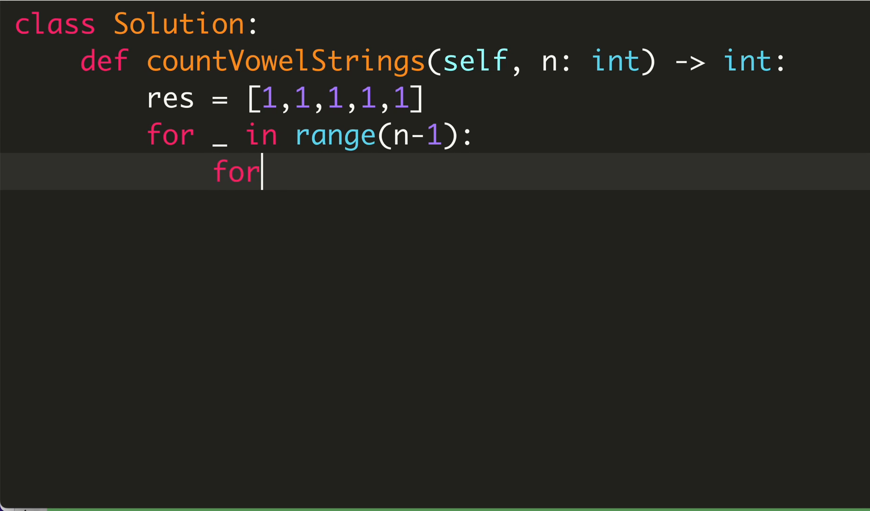
pyautogui.write('i in range')
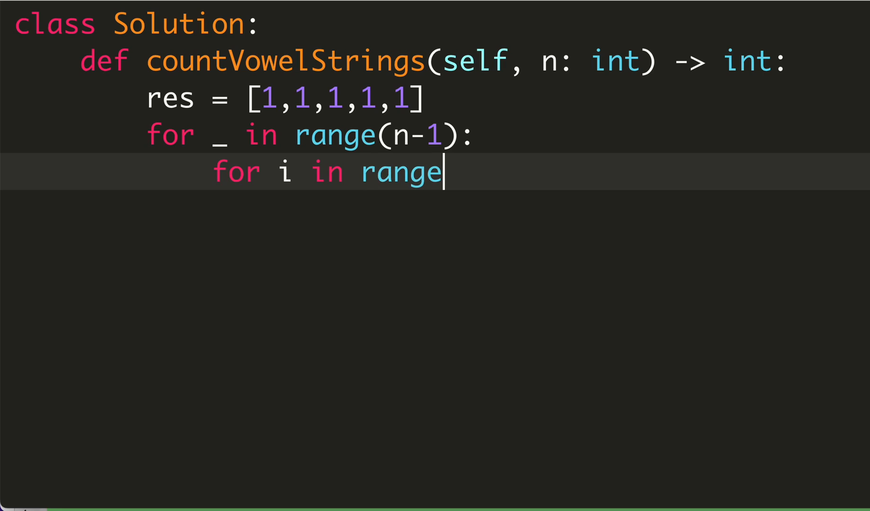
pyautogui.write('()')
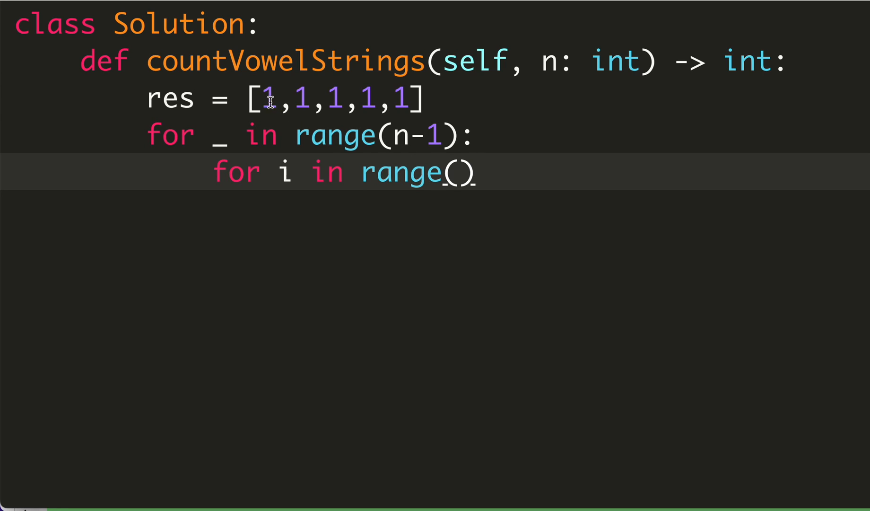
pyautogui.moveTo(264, 98); pyautogui.dragTo(408, 98)
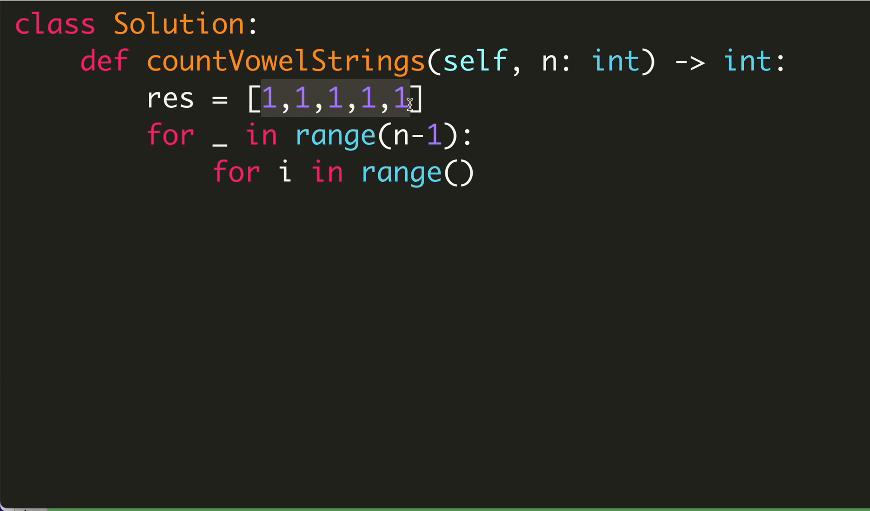
pyautogui.write('5')
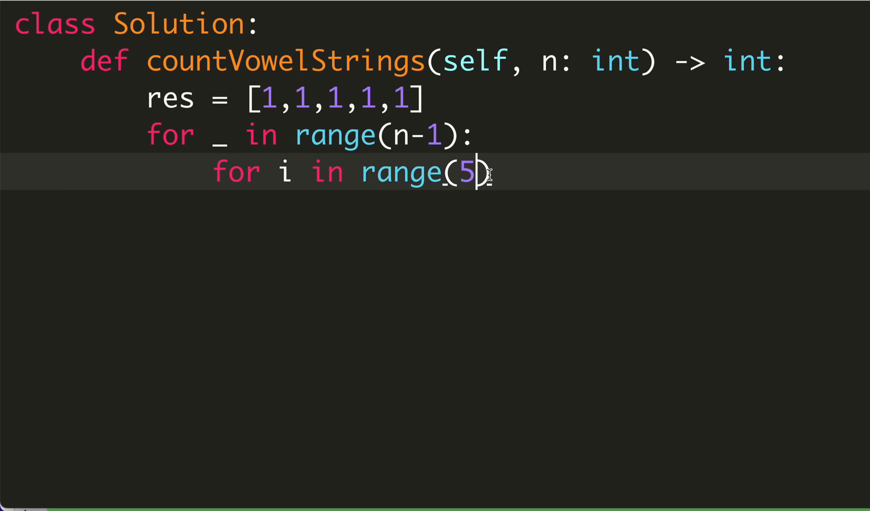
pyautogui.write('):')
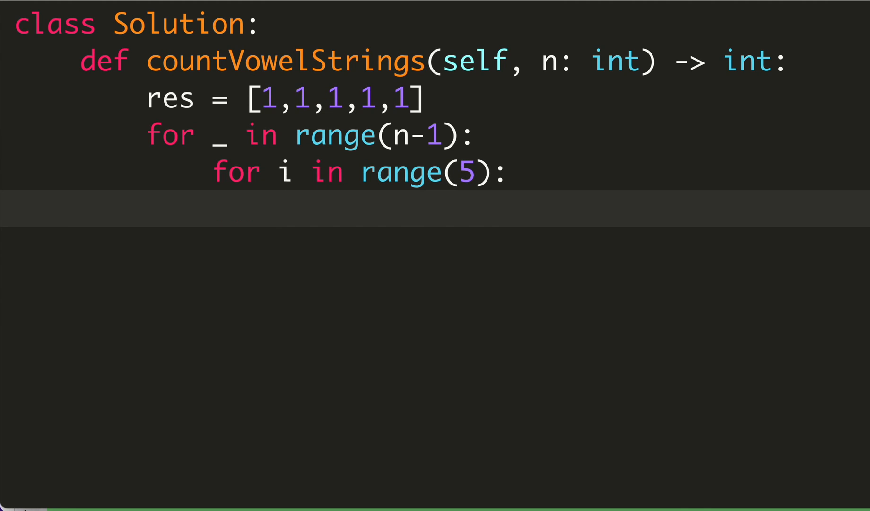
# Step: Set res[i] = sum(res[i:]) as the suffix sum inside the loop
pyautogui.write('r')
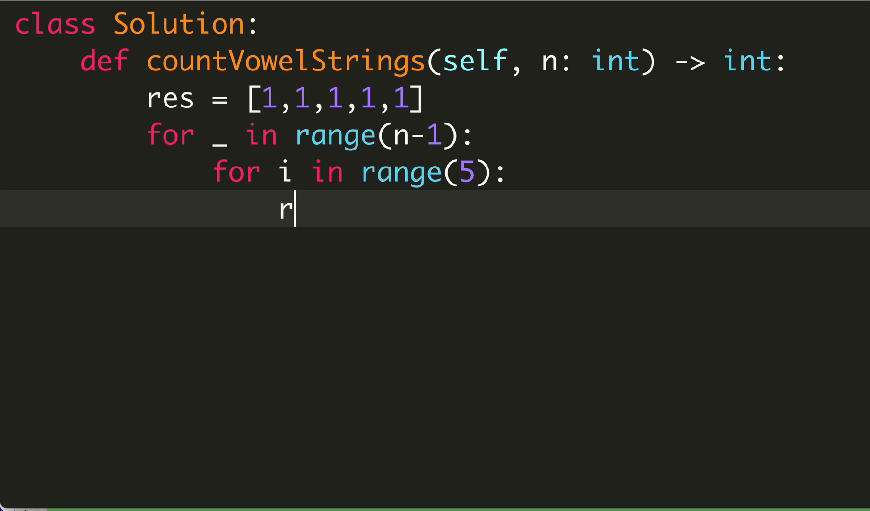
pyautogui.write('es[]')
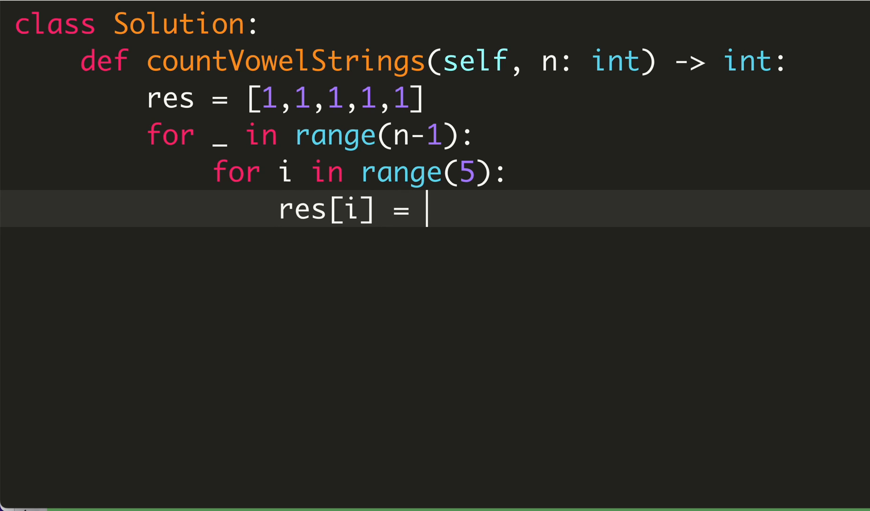
pyautogui.write('sum()')
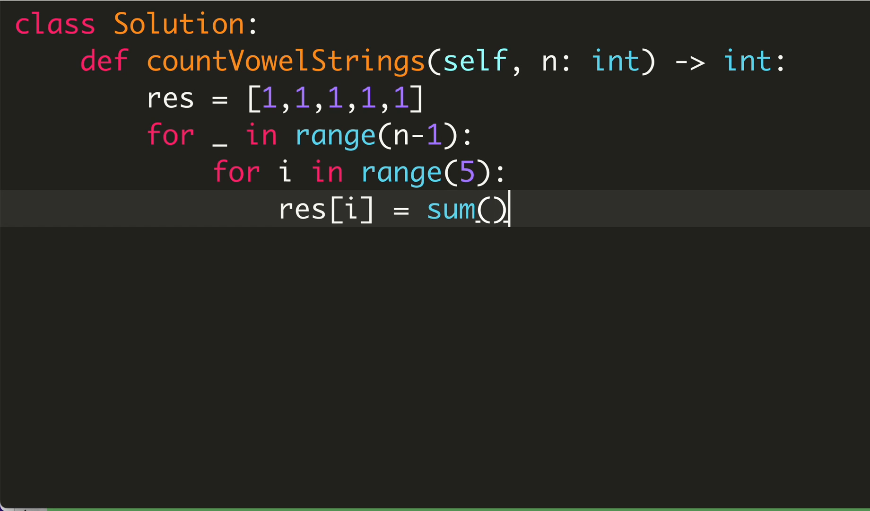
pyautogui.write('res')
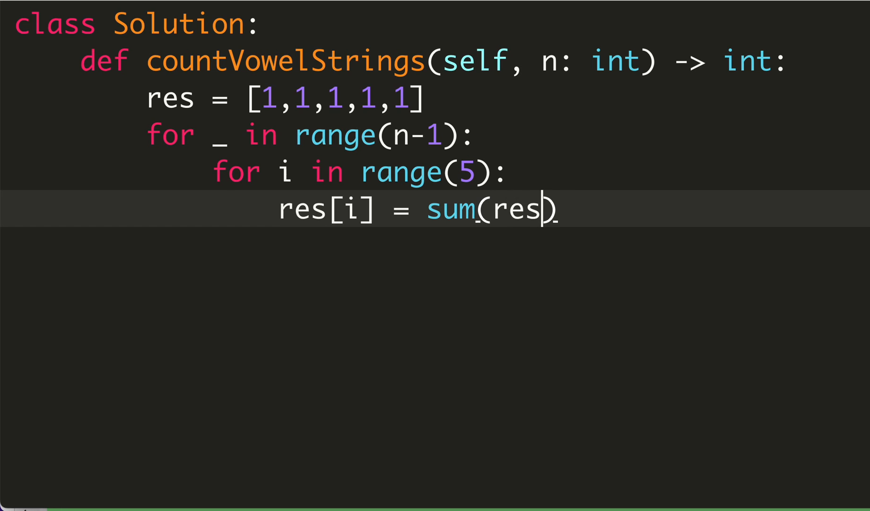
pyautogui.write('[i]')
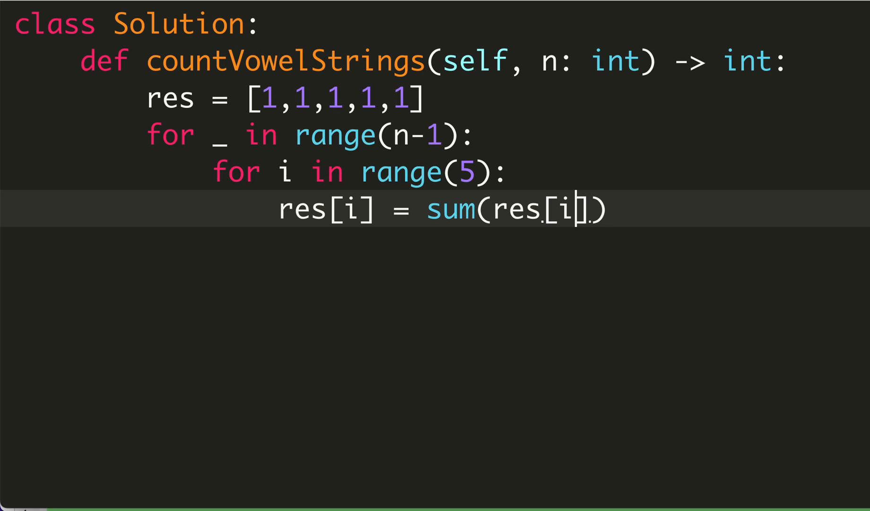
pyautogui.write(':')
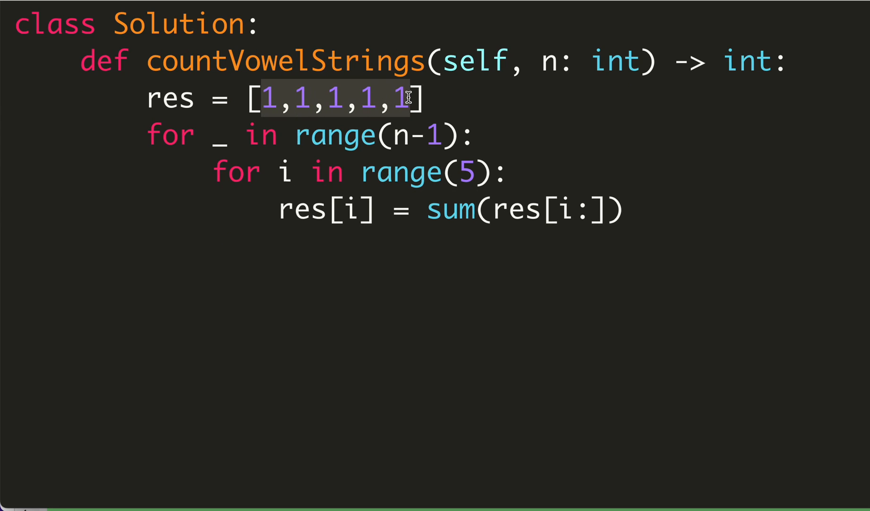
pyautogui.click(277, 98)
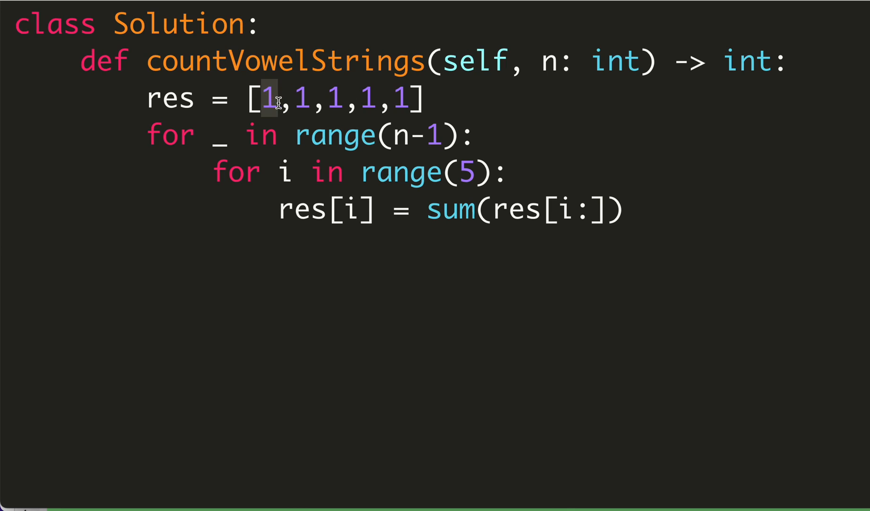
pyautogui.moveTo(269, 98); pyautogui.dragTo(405, 98)
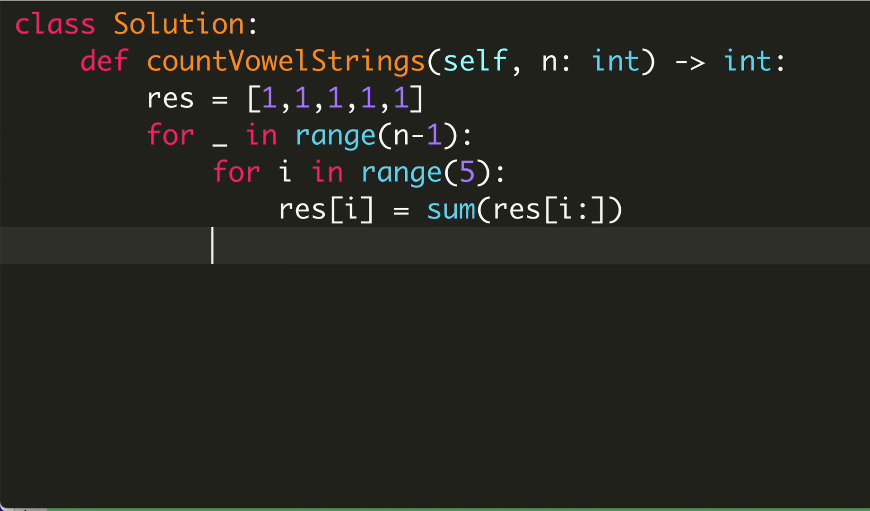
# Step: Finish with return sum(res)
pyautogui.write('re')
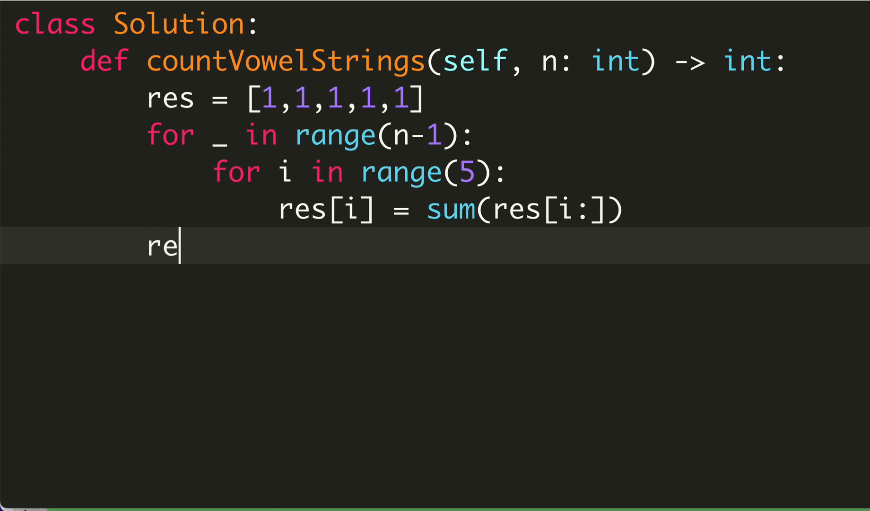
pyautogui.write('turn')
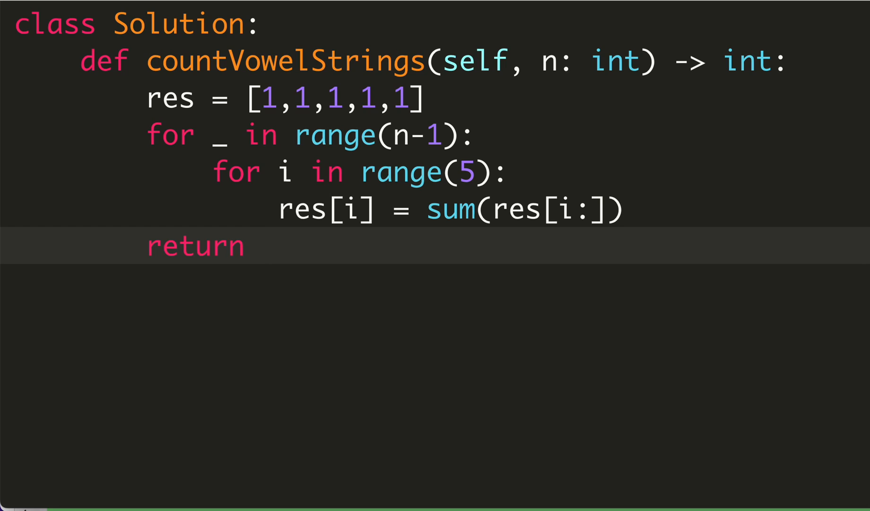
pyautogui.write('sum()')
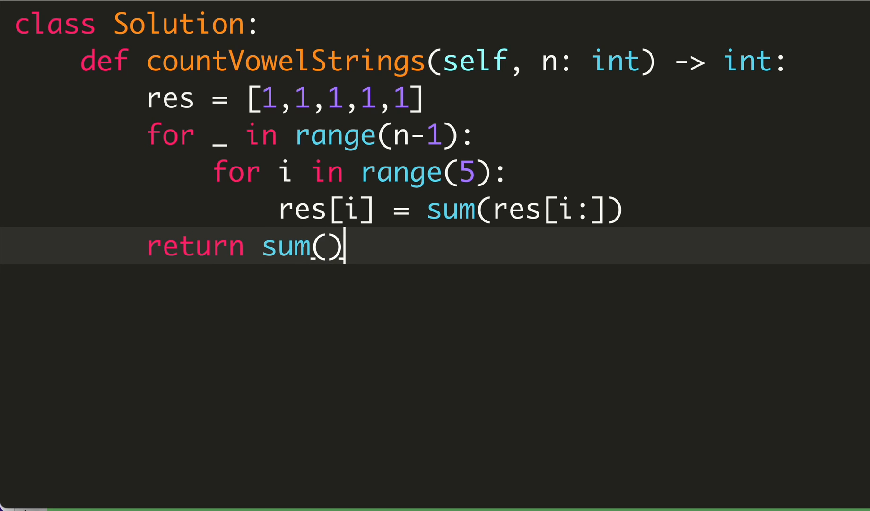
pyautogui.write('res')
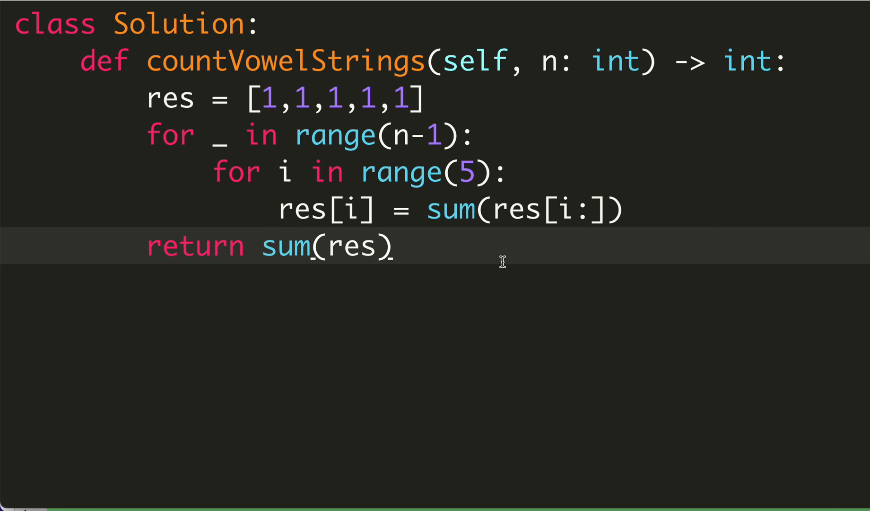
pyautogui.scroll(-3)
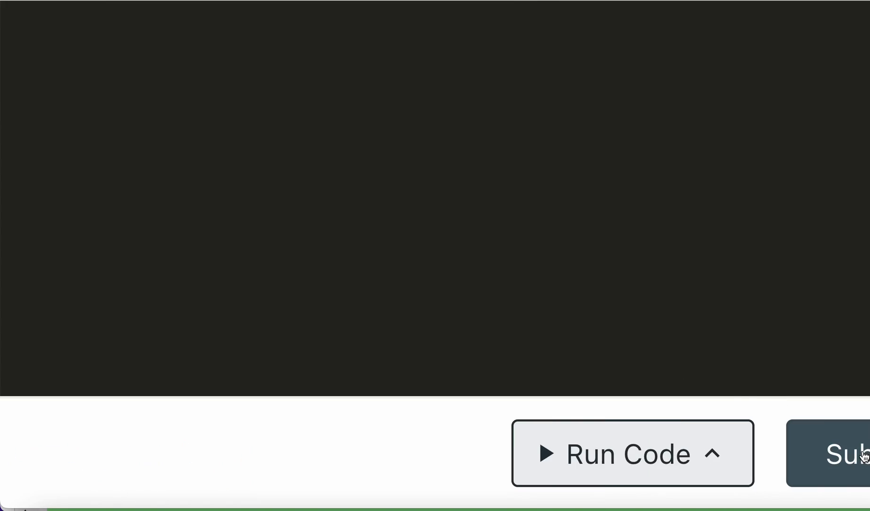
# Step: Run the code on custom test input 3 to get the expected 35
pyautogui.click(632, 453)
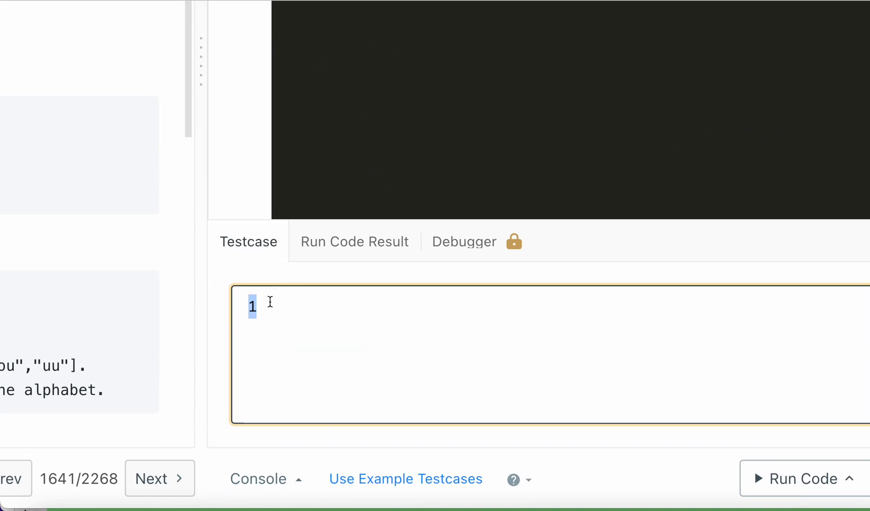
pyautogui.write('3')
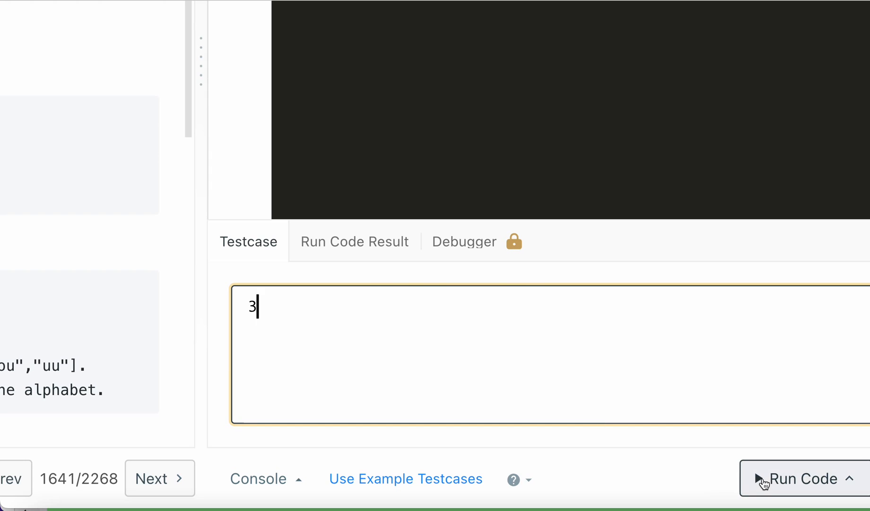
pyautogui.click(804, 478)
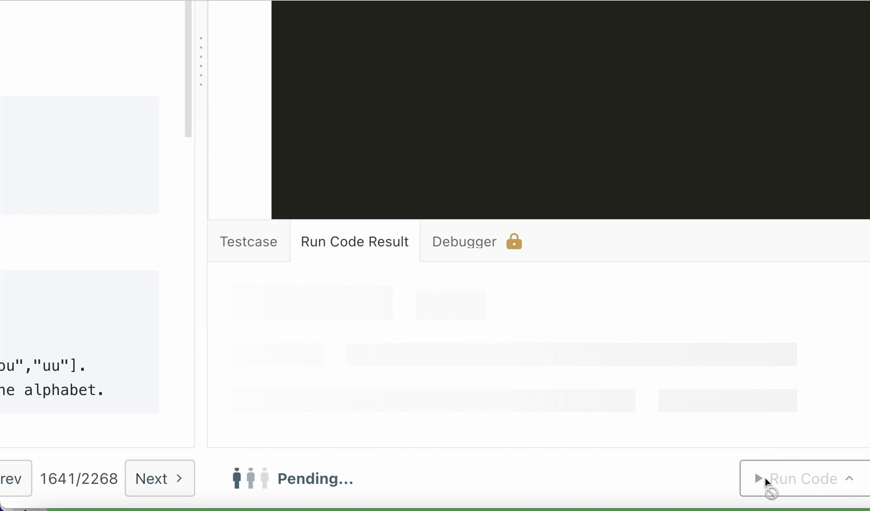
# Step: Submit the solution and view the accepted result at 44 ms runtime
pyautogui.click(802, 479)
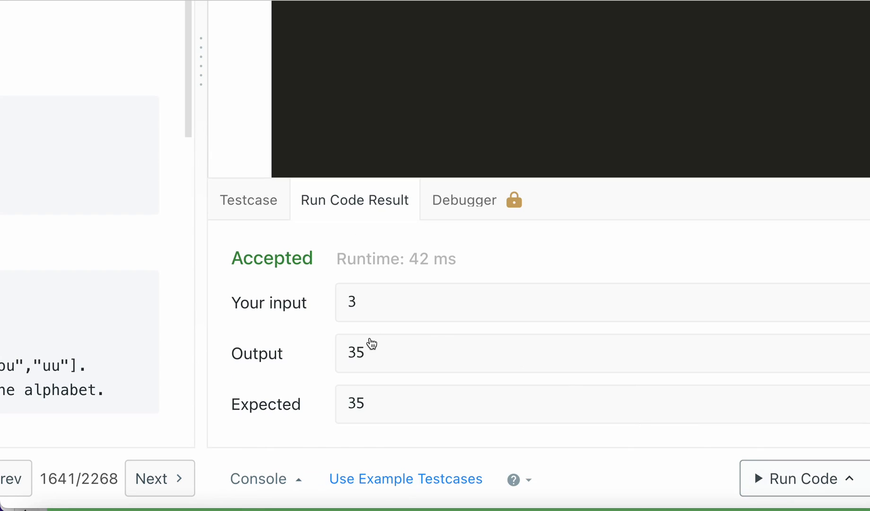
pyautogui.moveTo(571, 393)
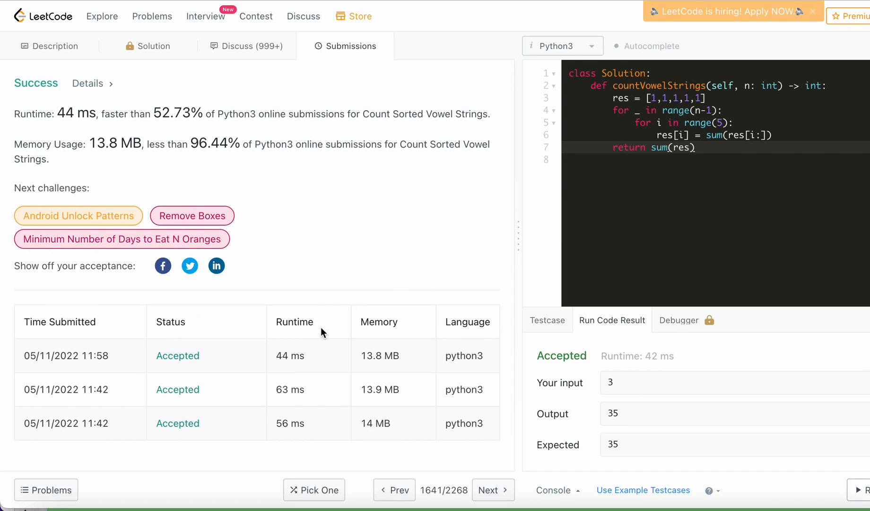
pyautogui.doubleClick(180, 113)
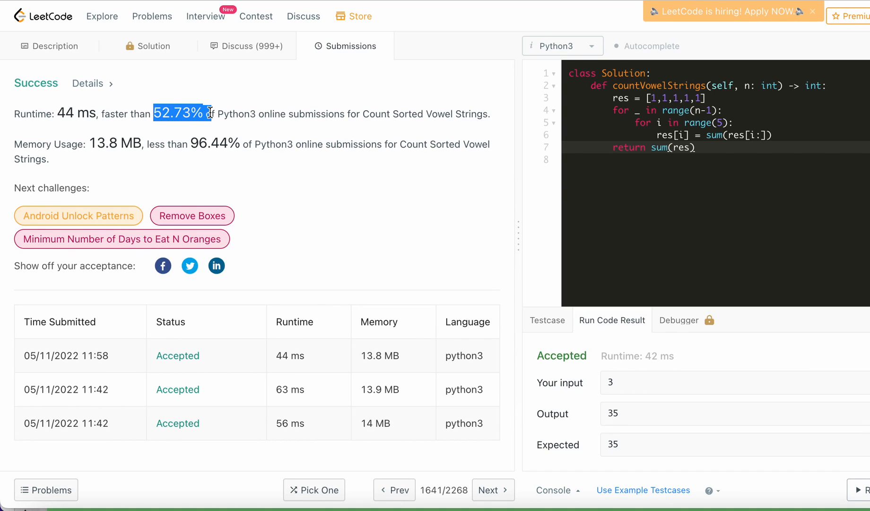